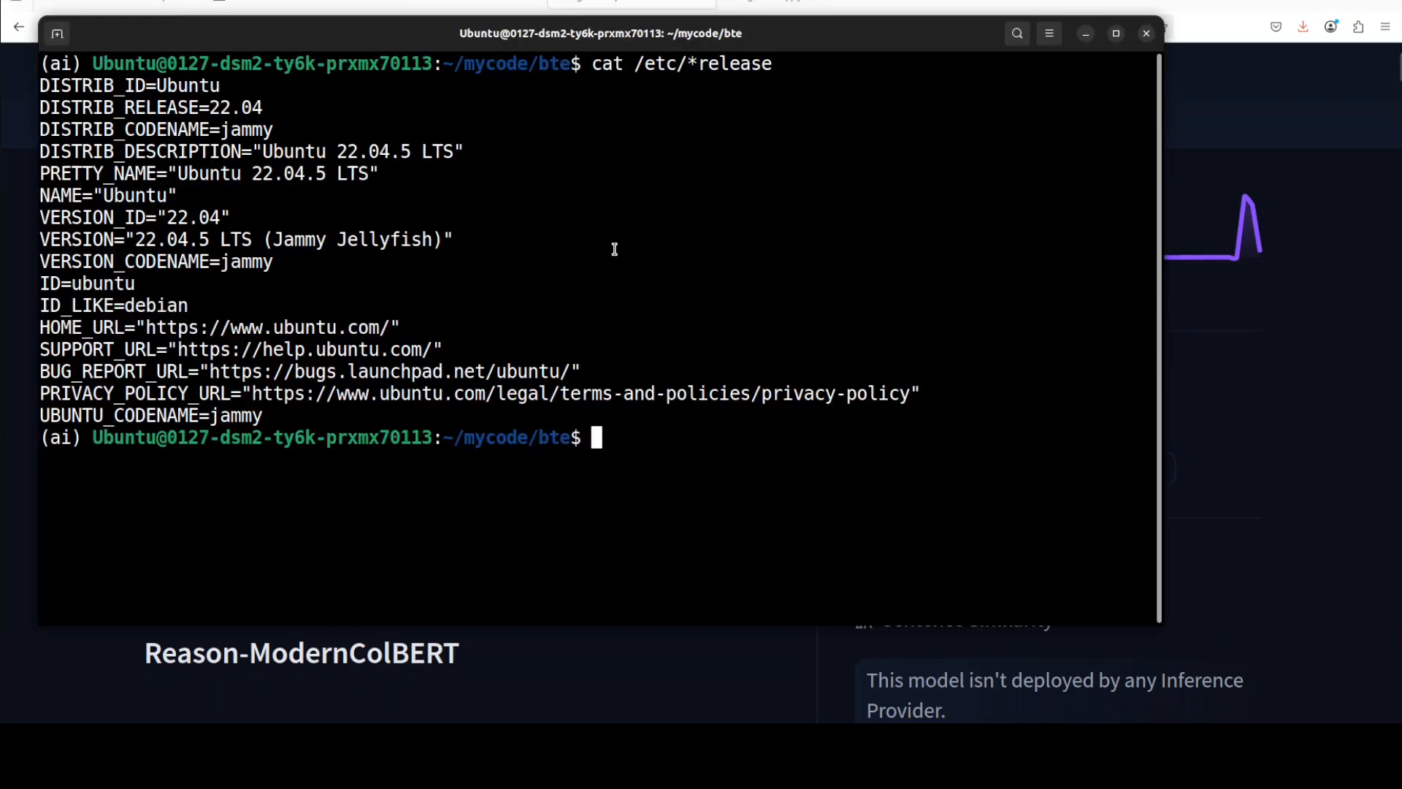
Run nvidia-smi, clear the screen, then install PyLate with pip install -U pylate.
{"action": "type", "text": "nvidia-smi"}
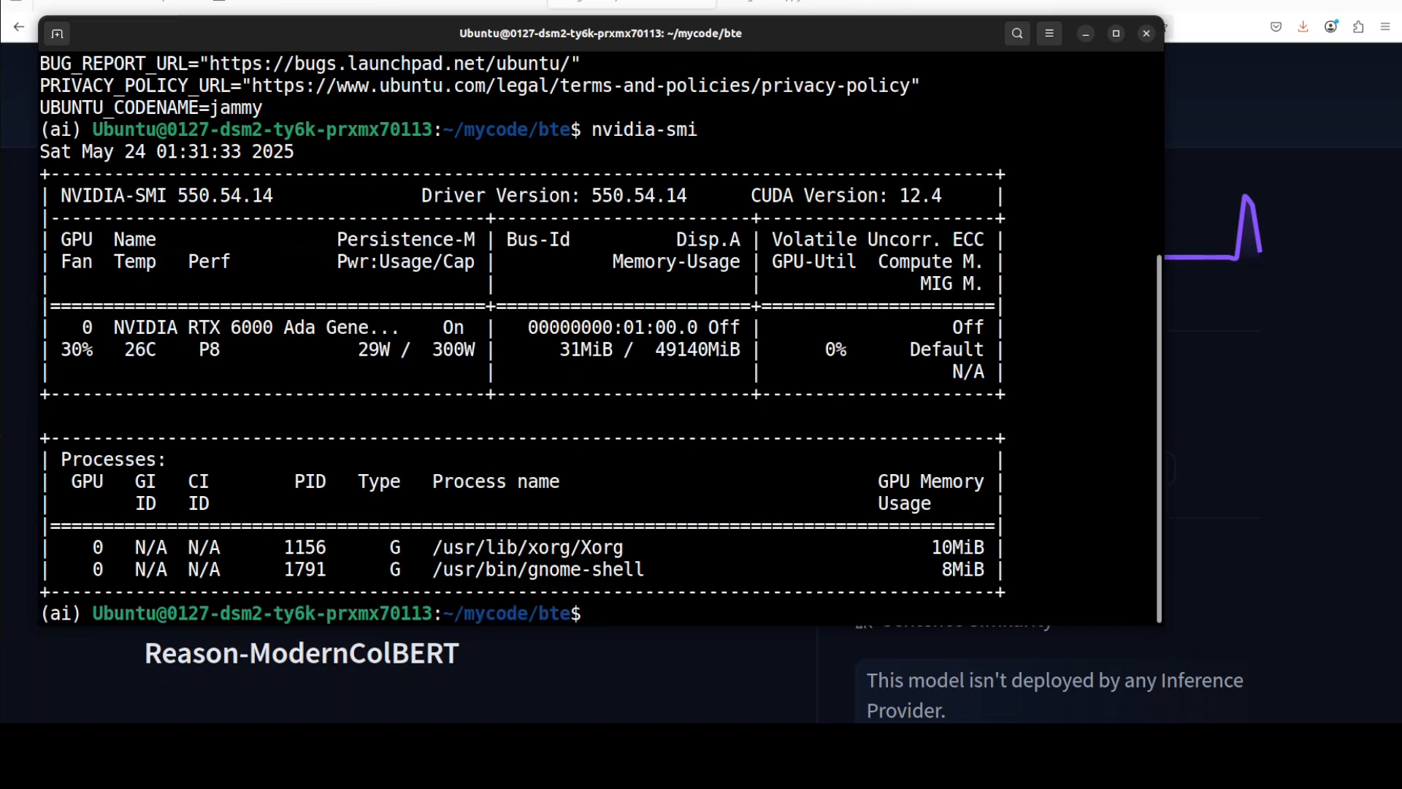
{"action": "type", "text": "cl"}
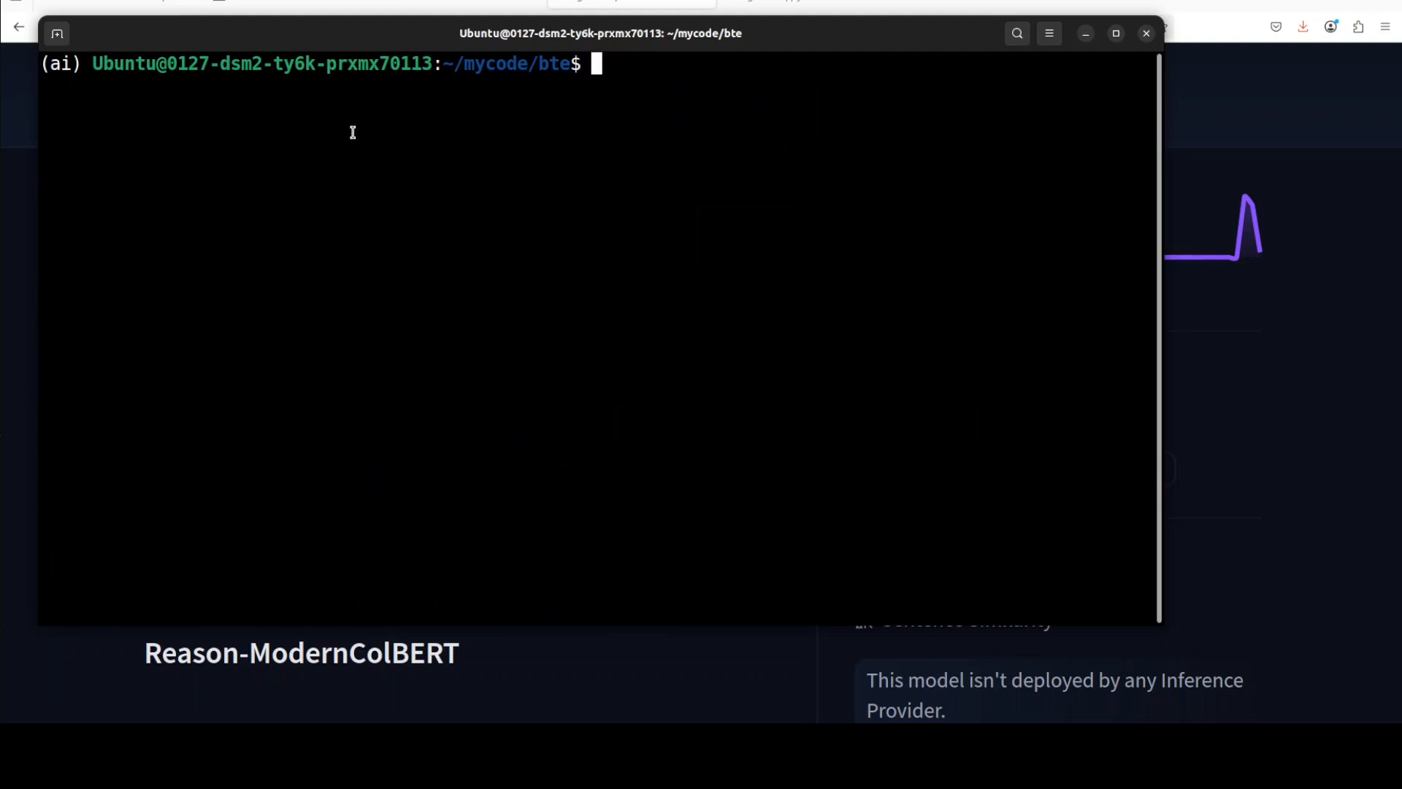
{"action": "type", "text": "pip install -U pylate"}
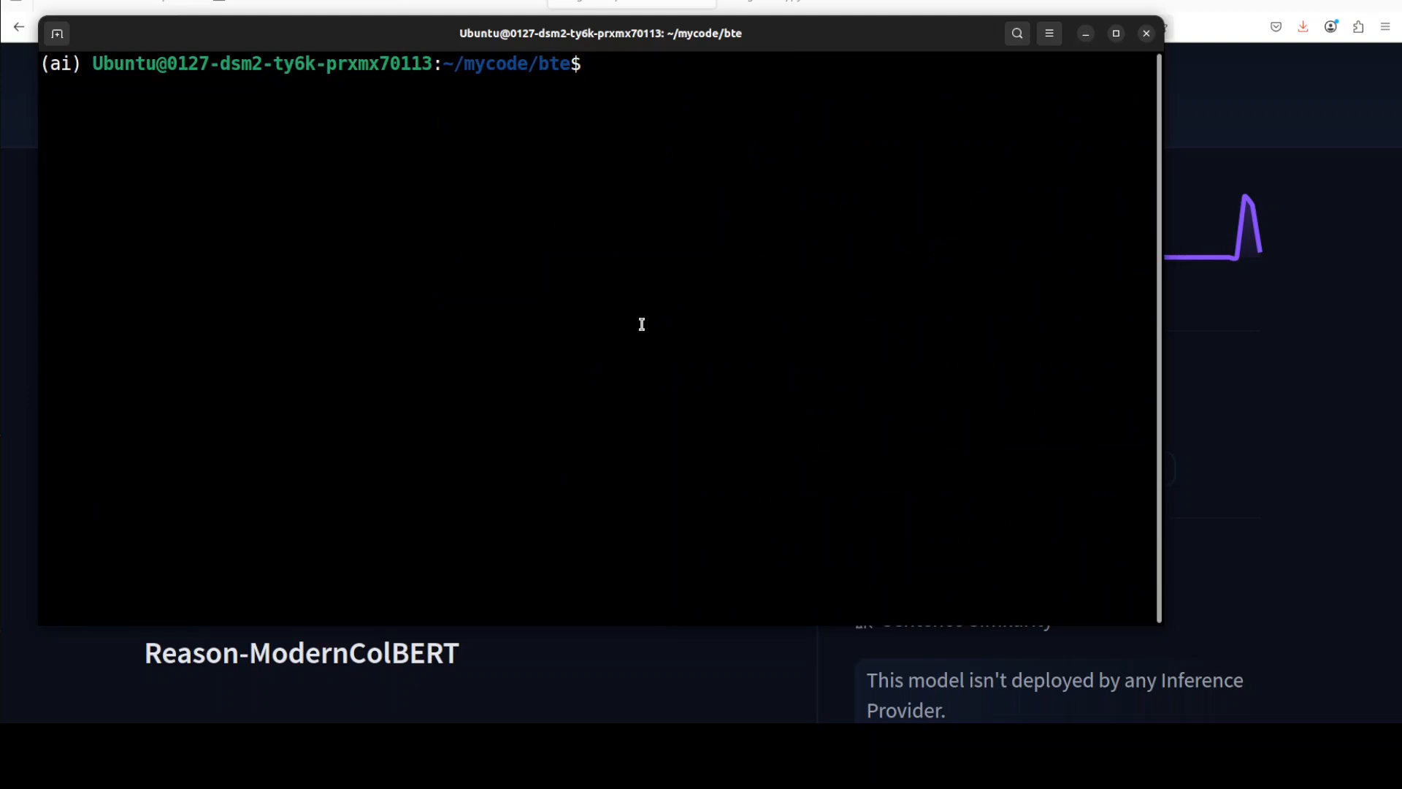
{"action": "mouse_move", "coordinate": [374, 282]}
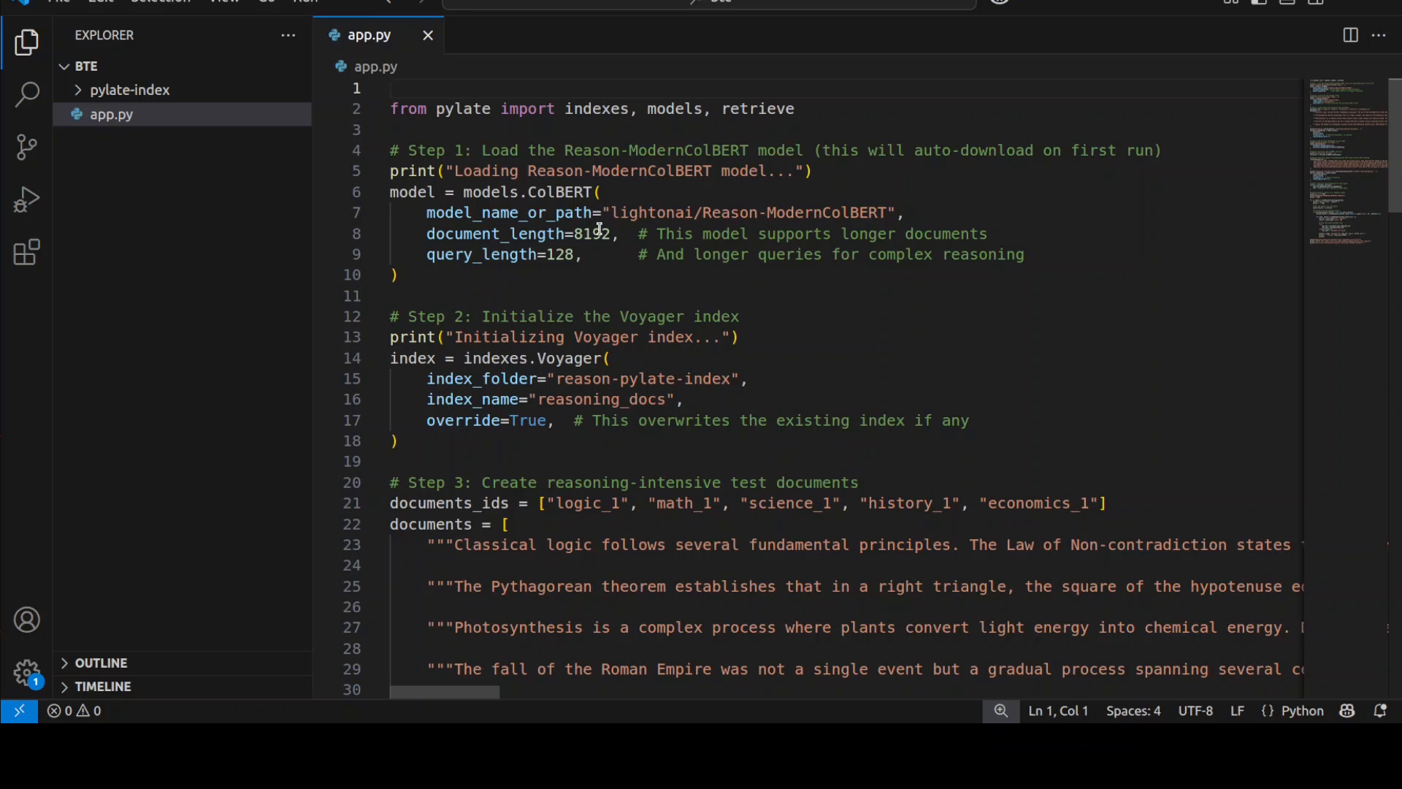
{"action": "mouse_move", "coordinate": [678, 282]}
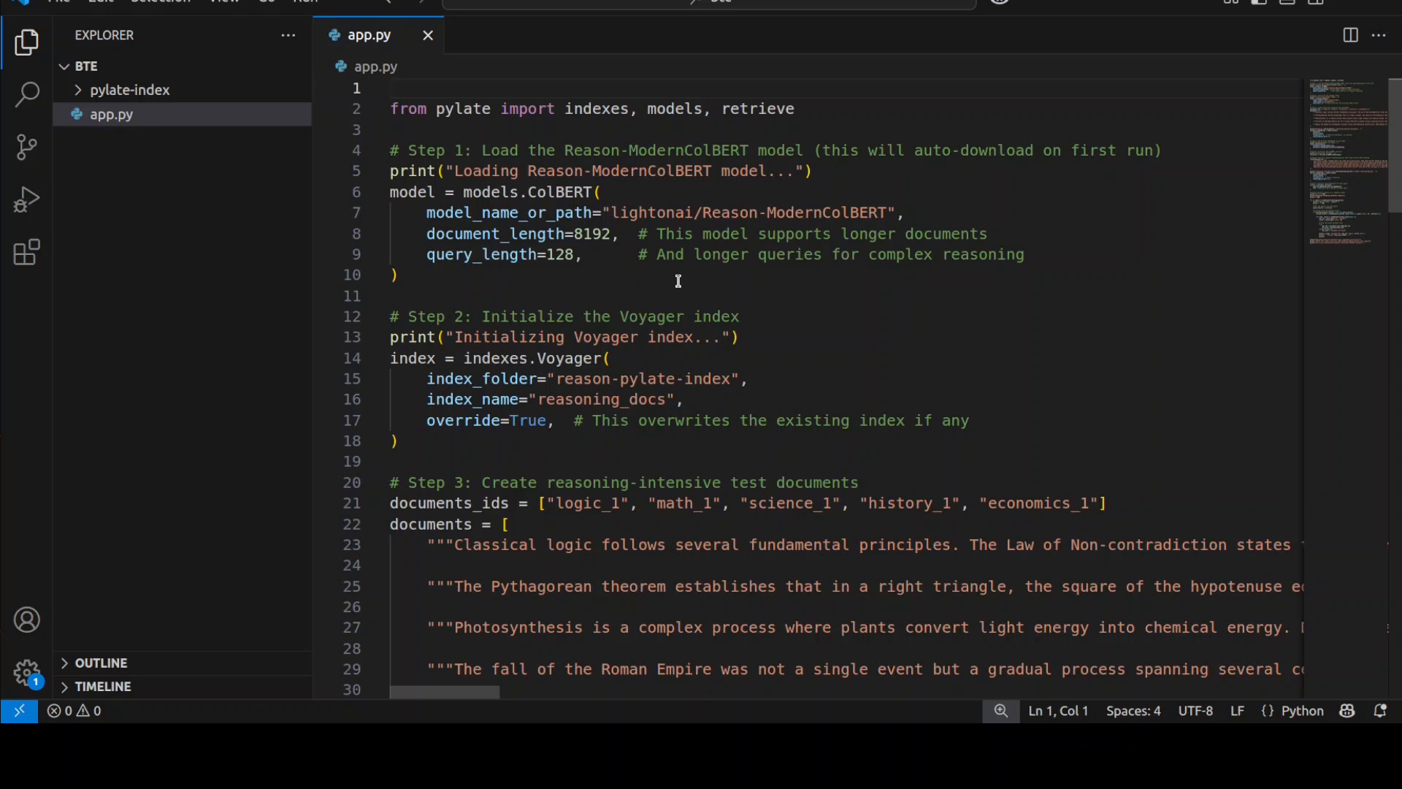
{"action": "mouse_move", "coordinate": [604, 347]}
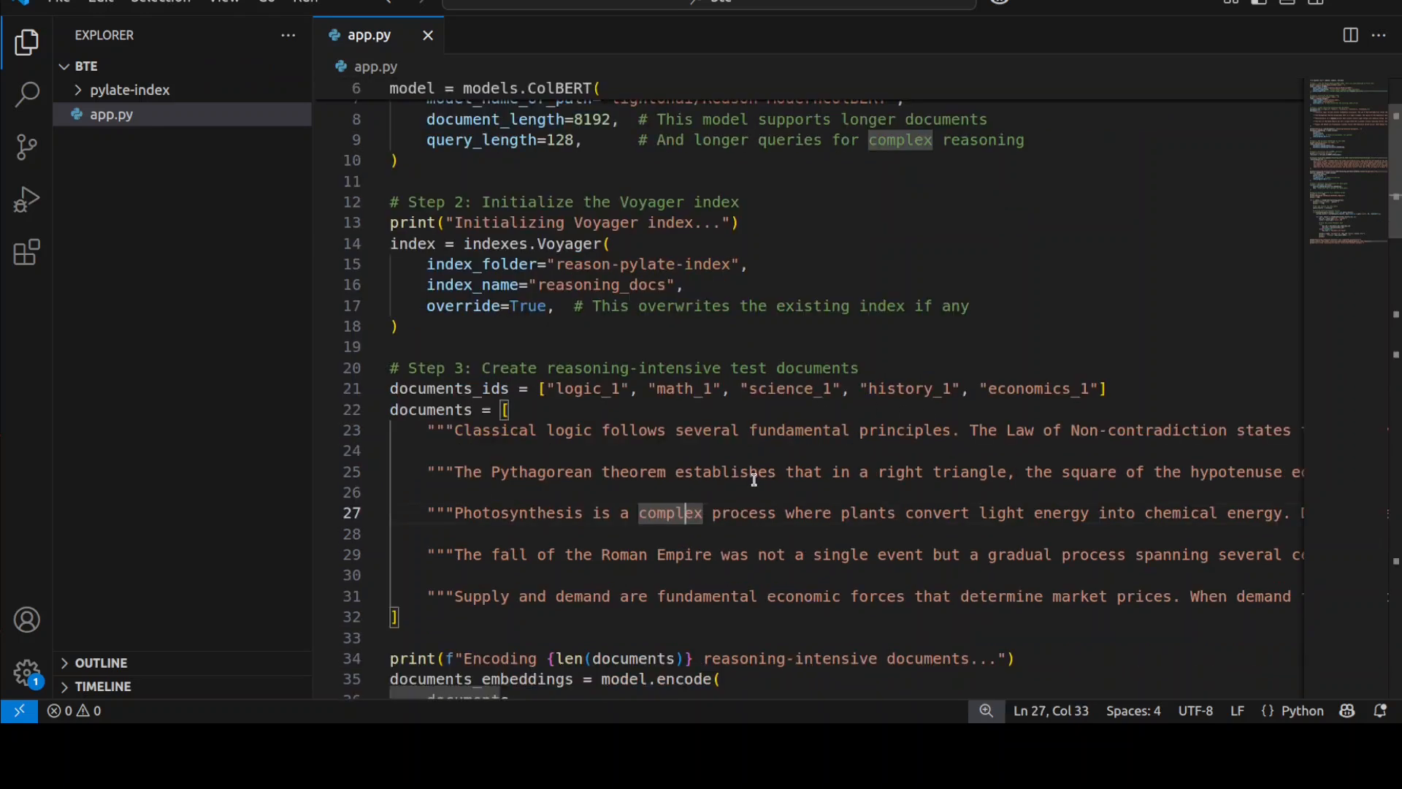
Review the indexing code in app.py, highlighting the science_1 document id.
{"action": "scroll", "scroll_direction": "down", "scroll_amount": 3}
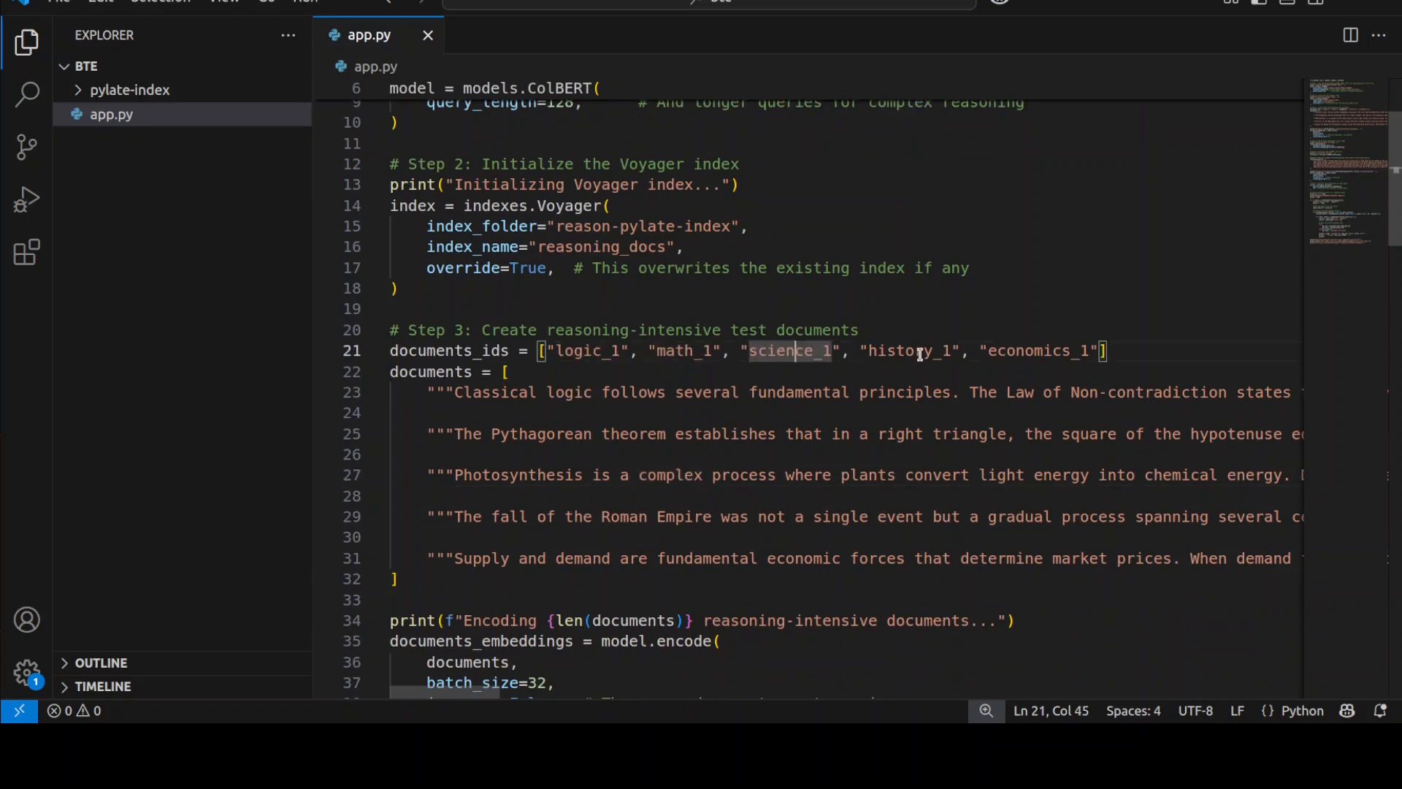
{"action": "double_click", "coordinate": [909, 351]}
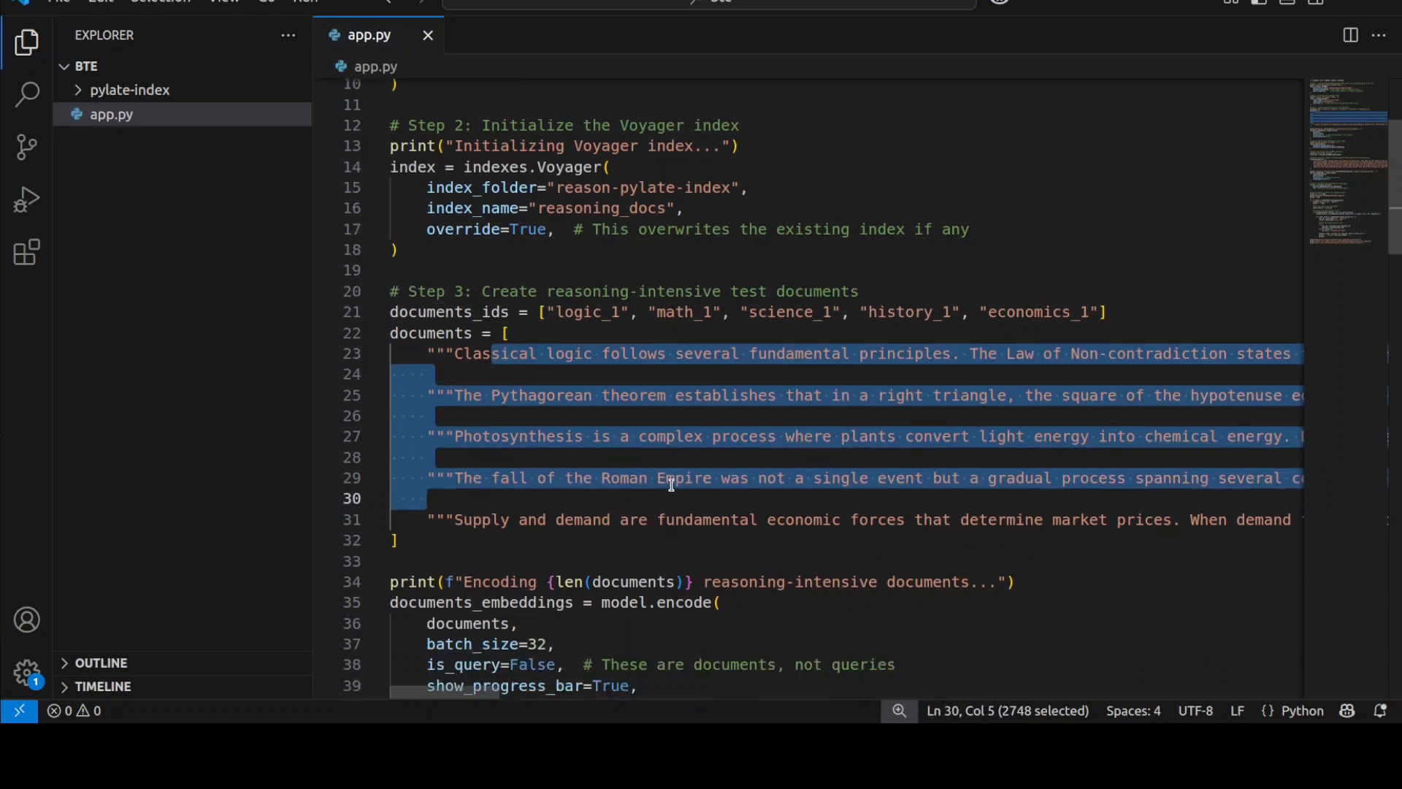
{"action": "scroll", "scroll_direction": "down", "scroll_amount": 3}
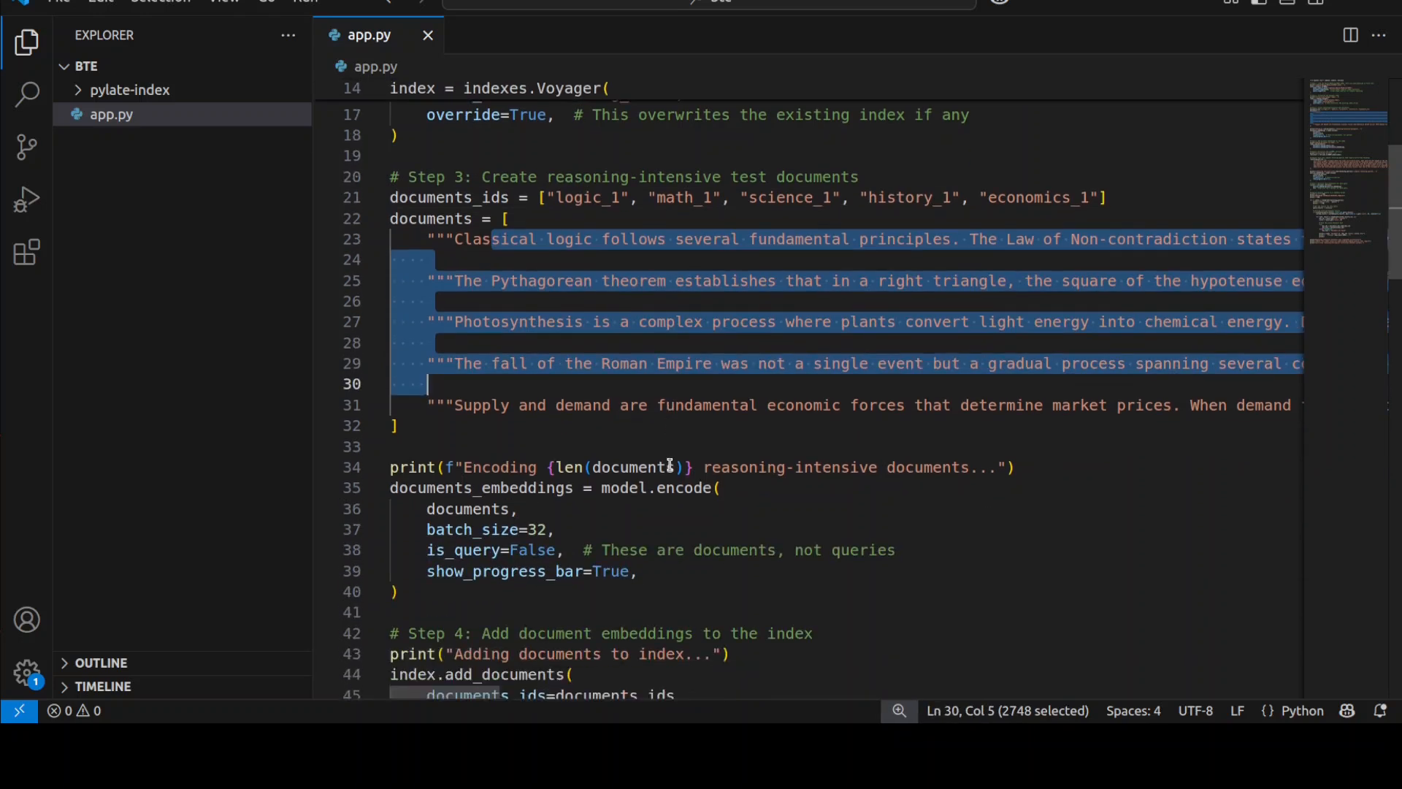
{"action": "scroll", "scroll_direction": "down", "scroll_amount": 3}
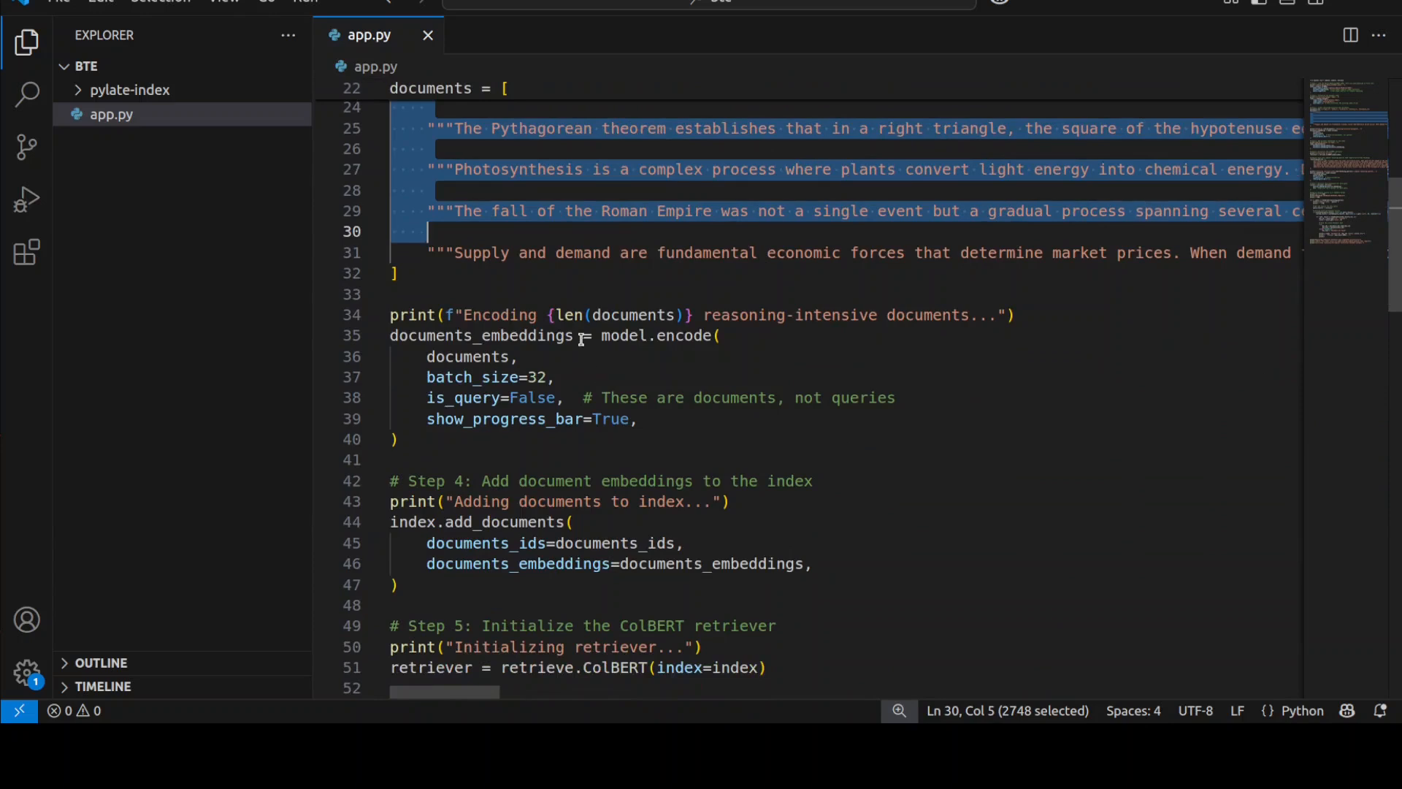
{"action": "mouse_move", "coordinate": [722, 452]}
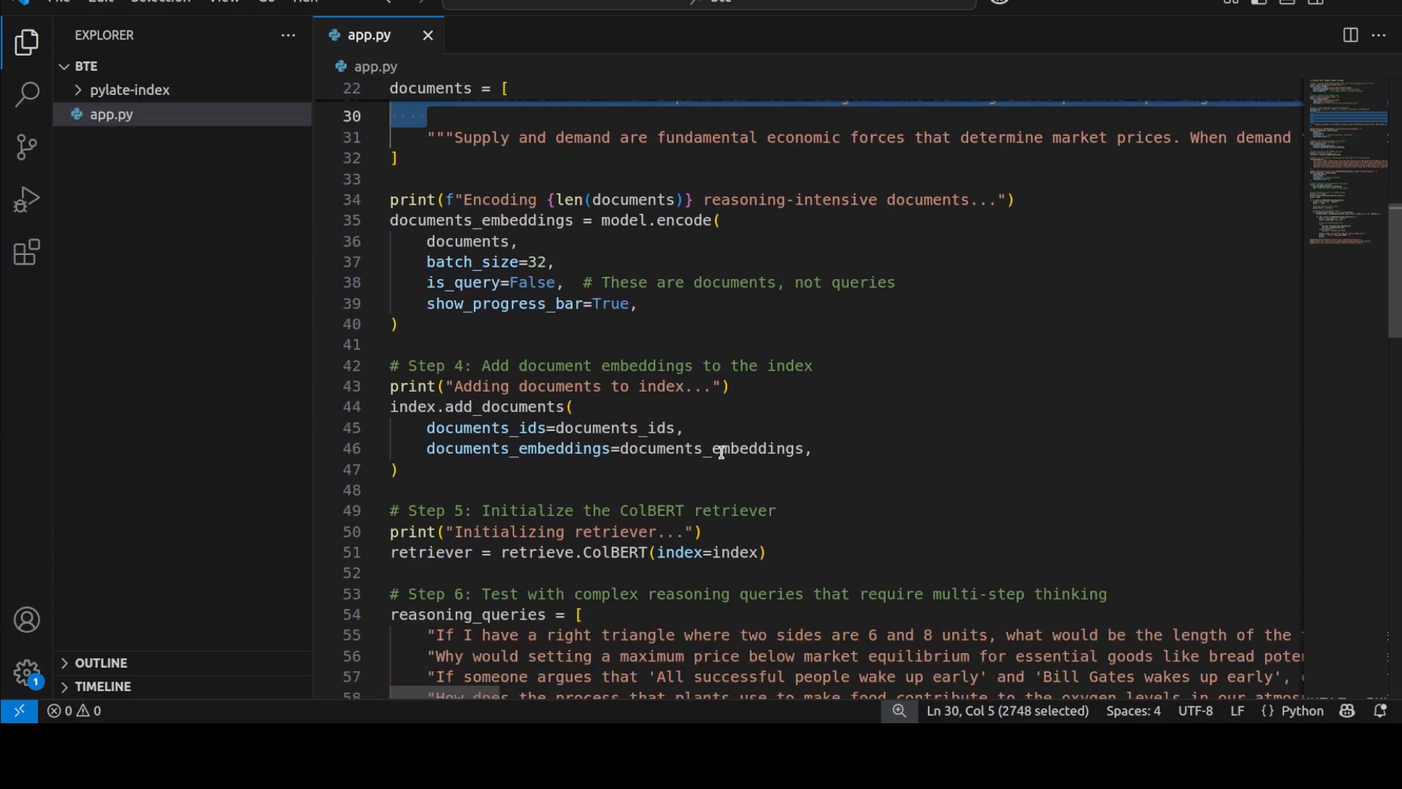
{"action": "scroll", "scroll_direction": "down", "scroll_amount": 3}
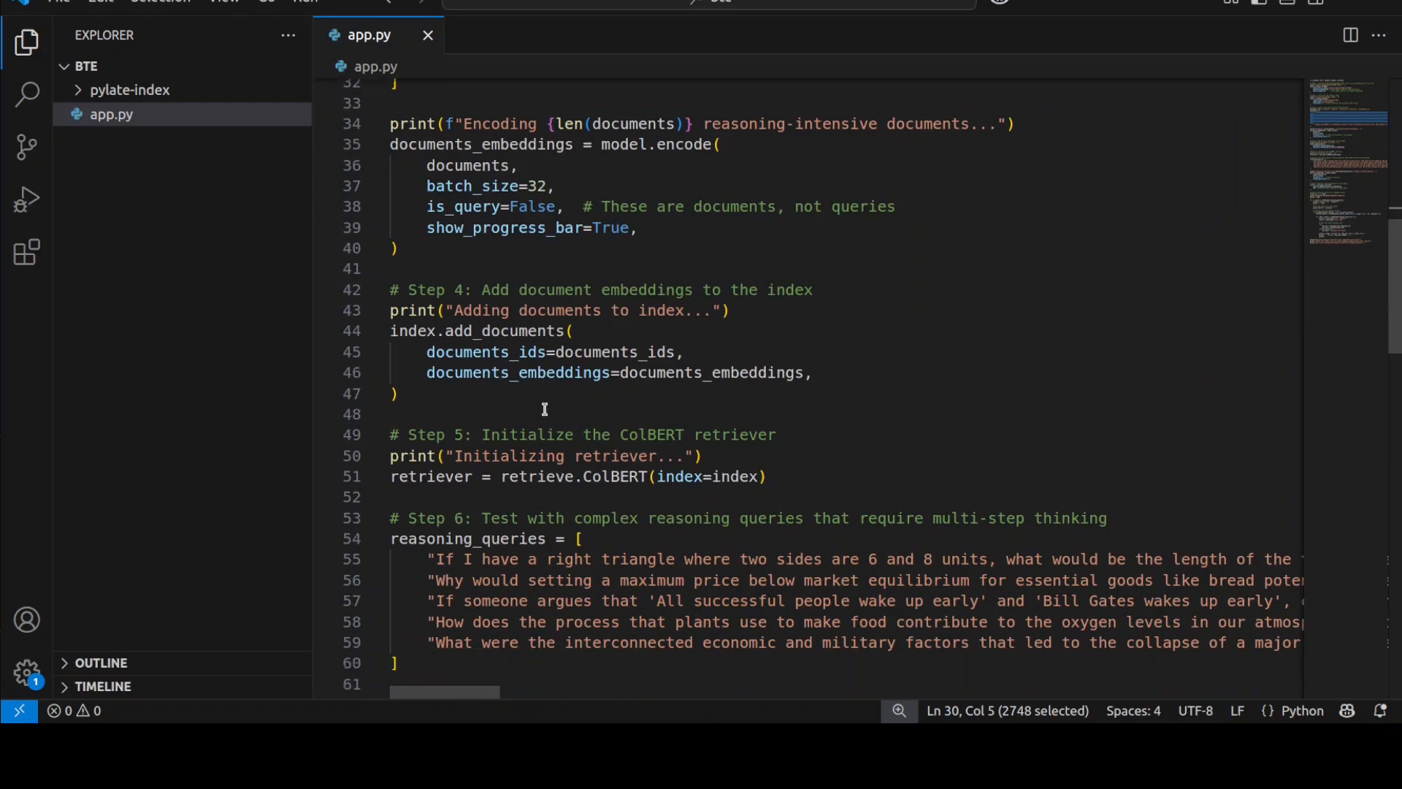
{"action": "scroll", "scroll_direction": "down", "scroll_amount": 3}
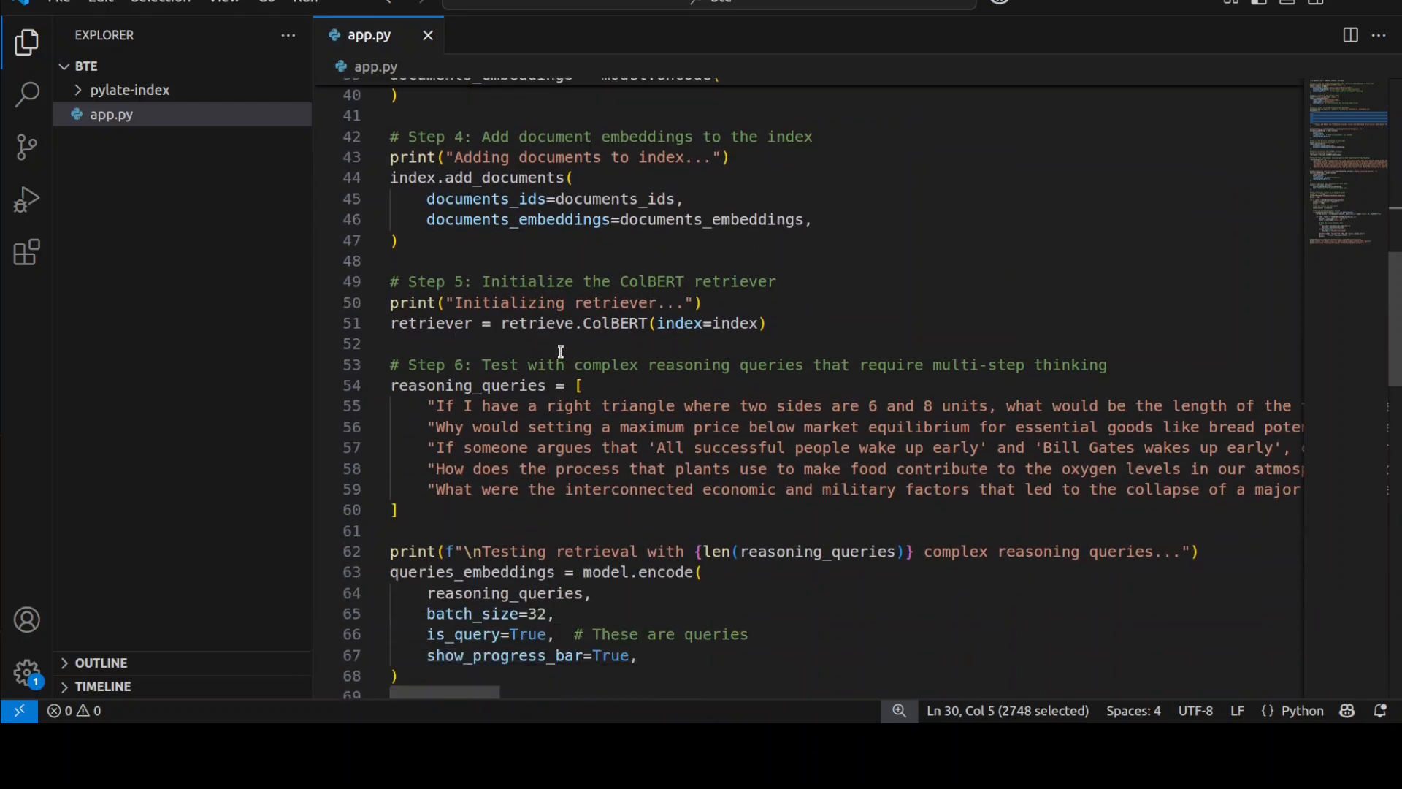
{"action": "mouse_move", "coordinate": [740, 348]}
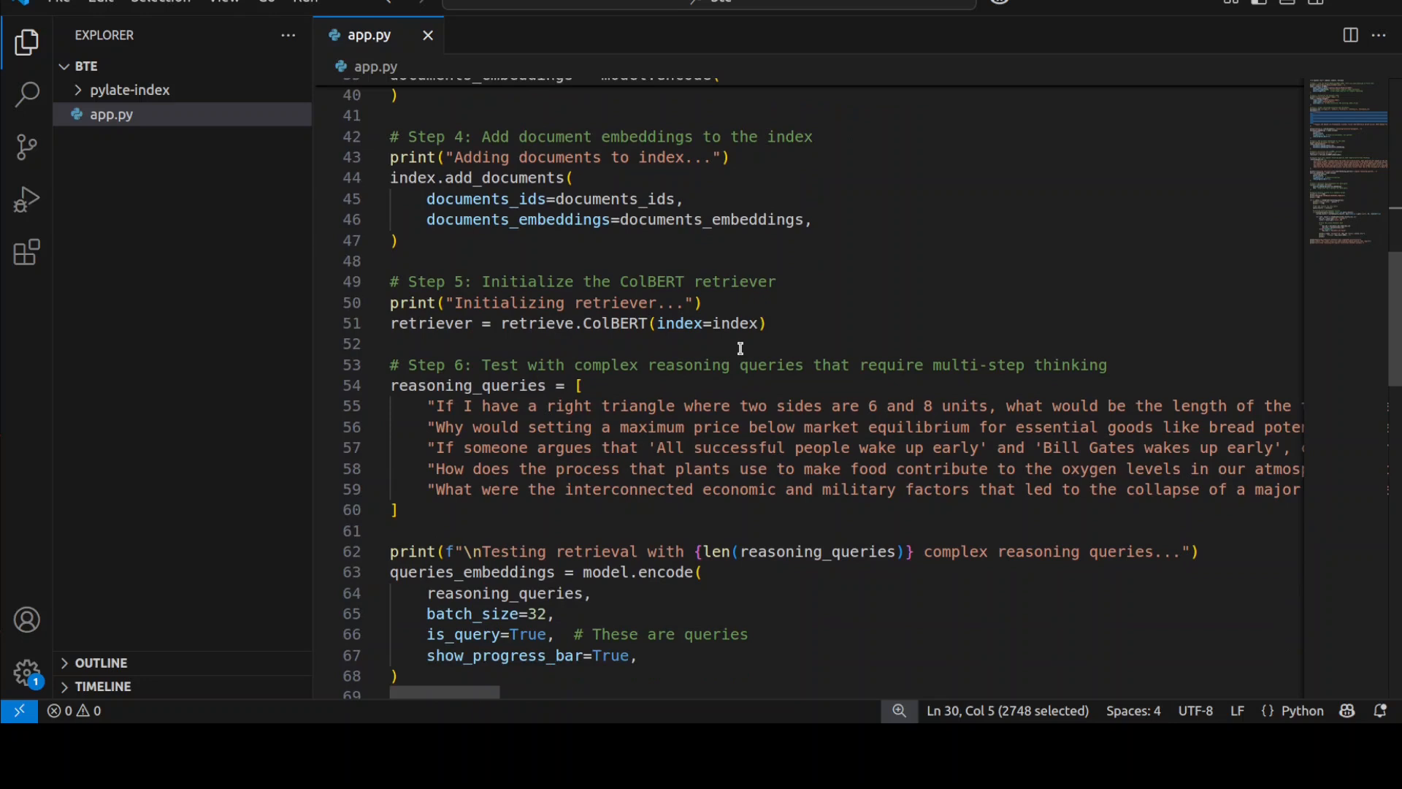
{"action": "scroll", "scroll_direction": "down", "scroll_amount": 3}
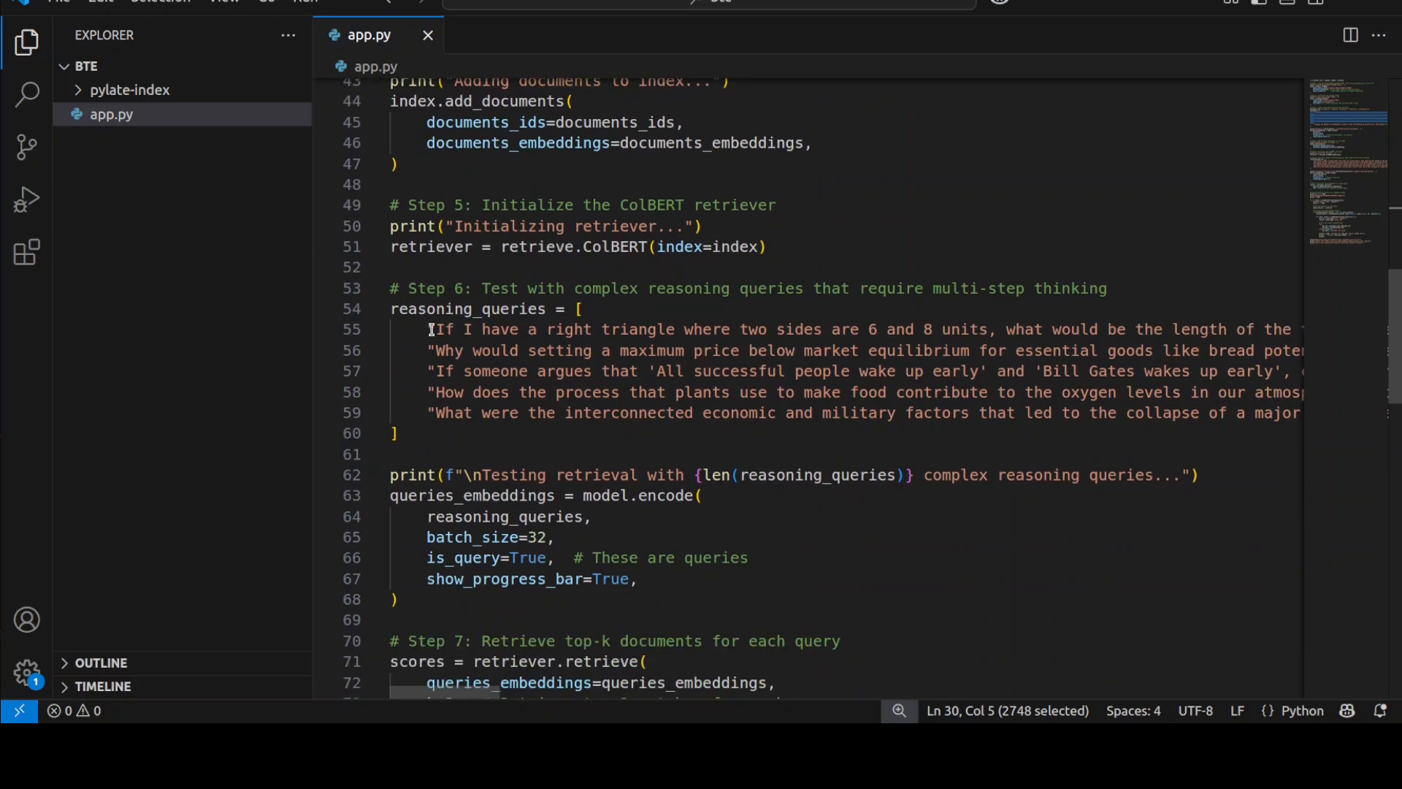
Highlight the five reasoning queries, then review the top-3 retrieval and result-printing code.
{"action": "left_click_drag", "start_coordinate": [429, 329], "coordinate": [398, 434]}
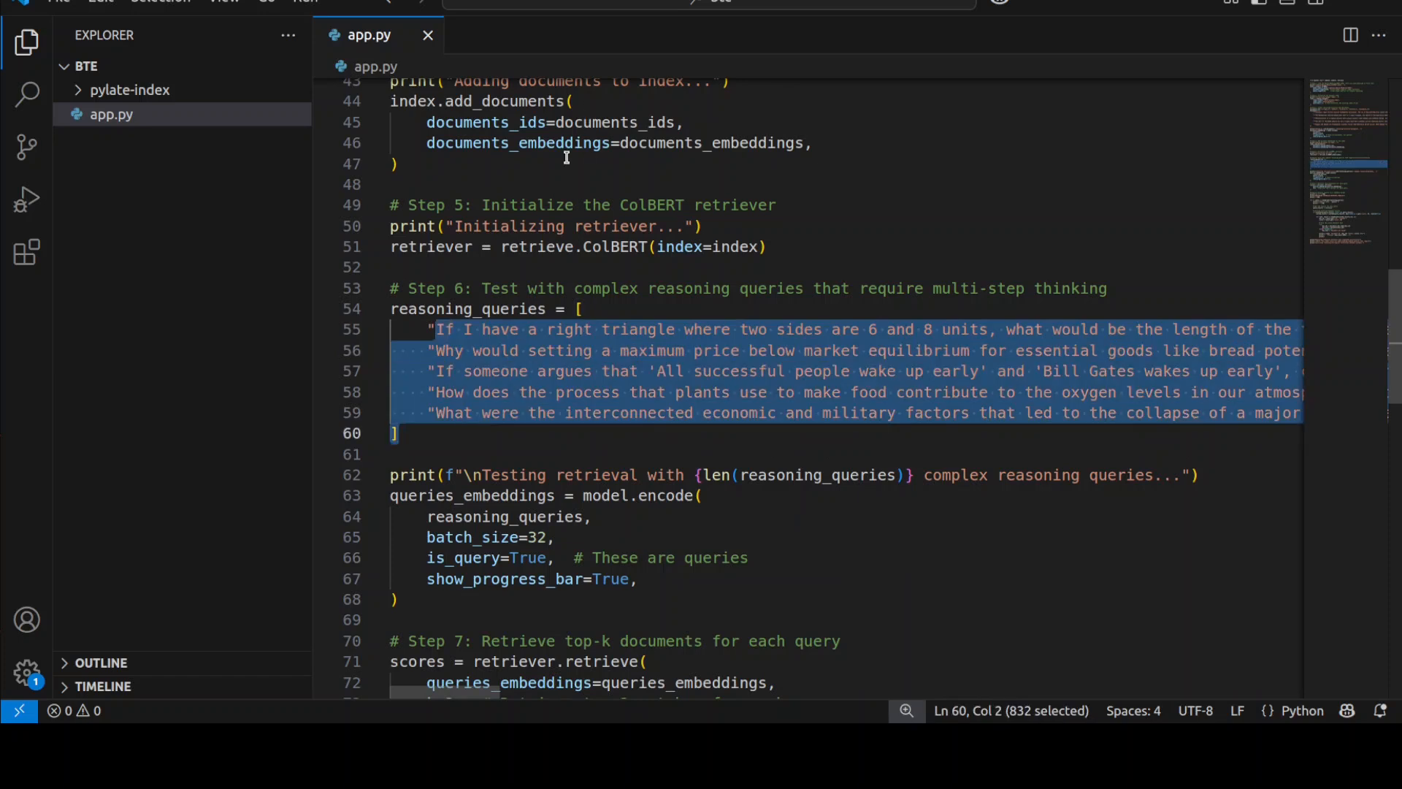
{"action": "double_click", "coordinate": [566, 330]}
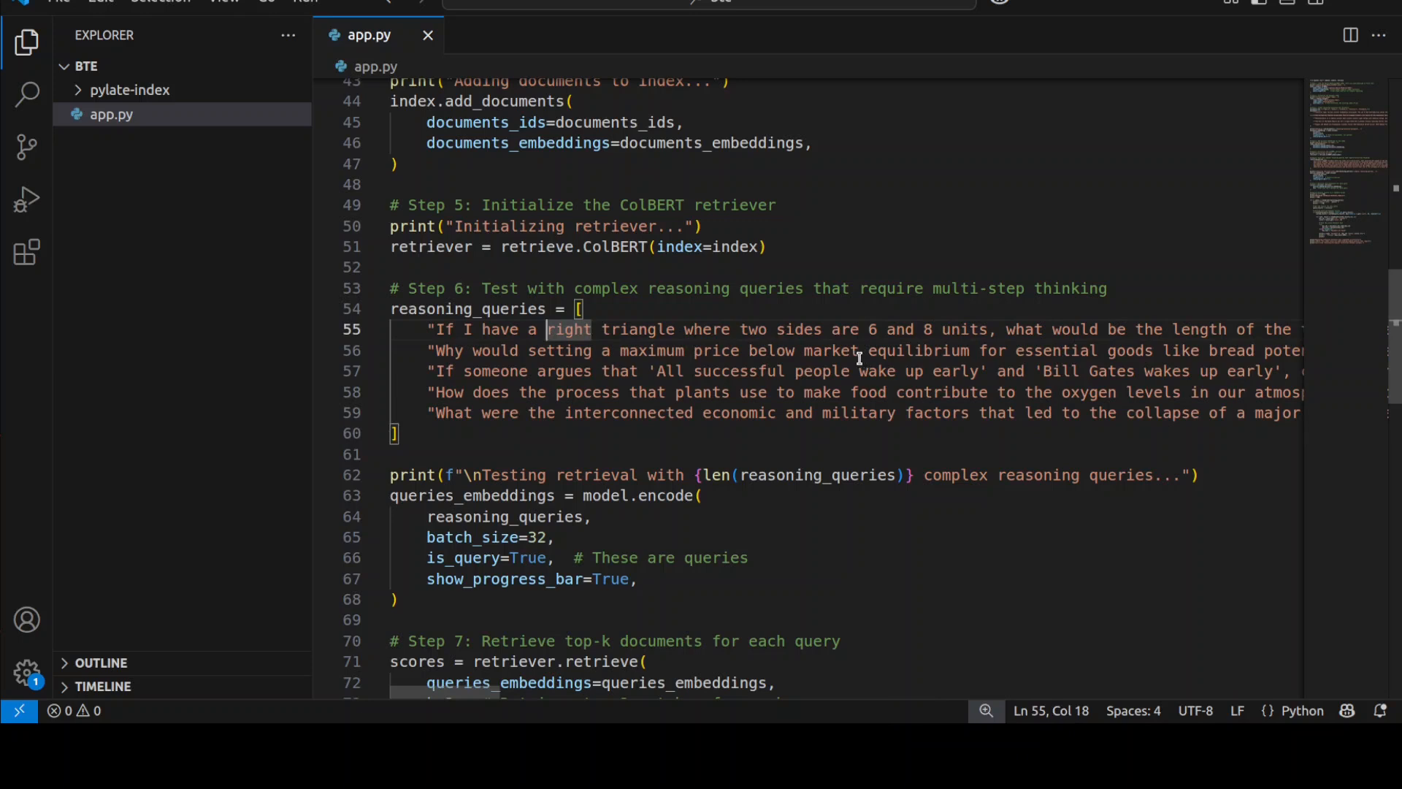
{"action": "mouse_move", "coordinate": [740, 392]}
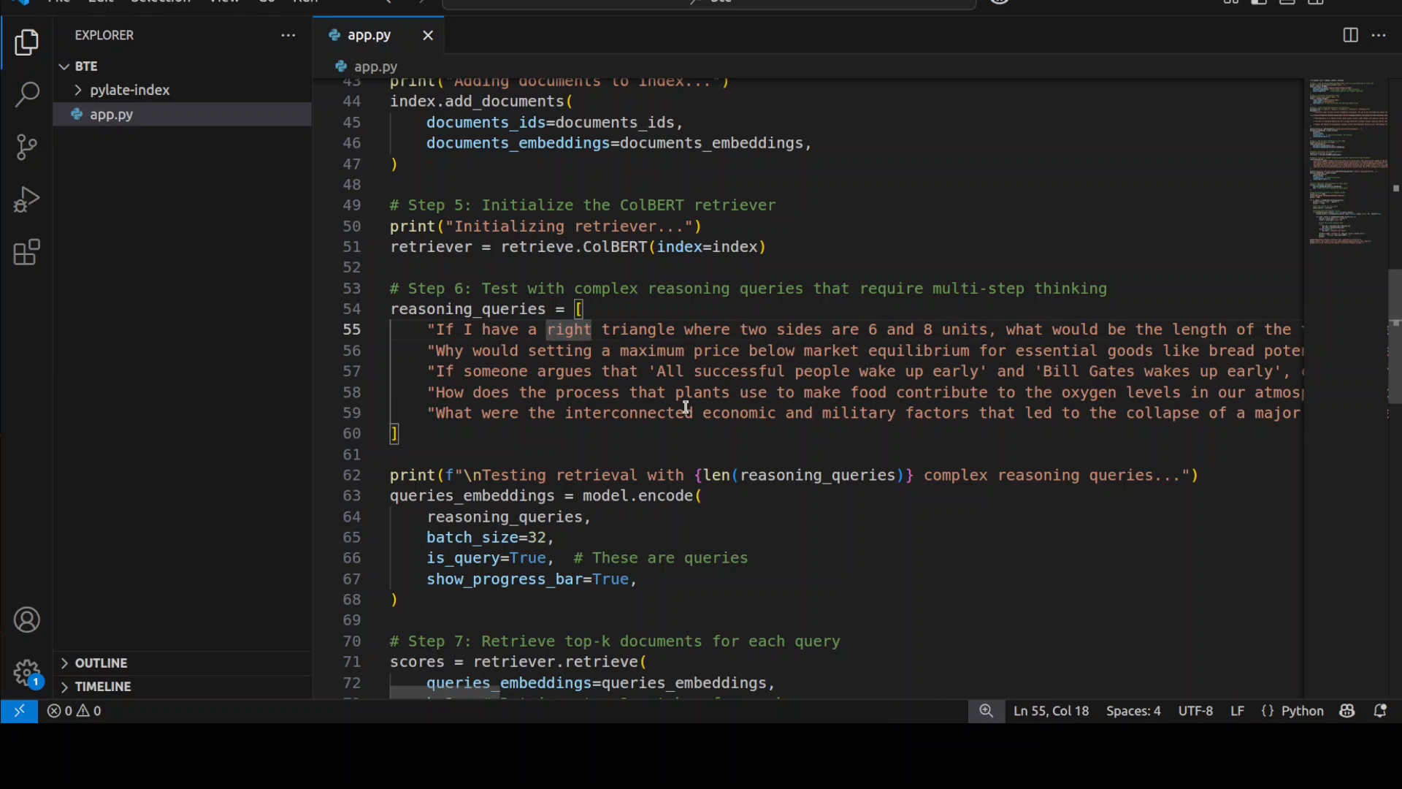
{"action": "scroll", "scroll_direction": "down", "scroll_amount": 3}
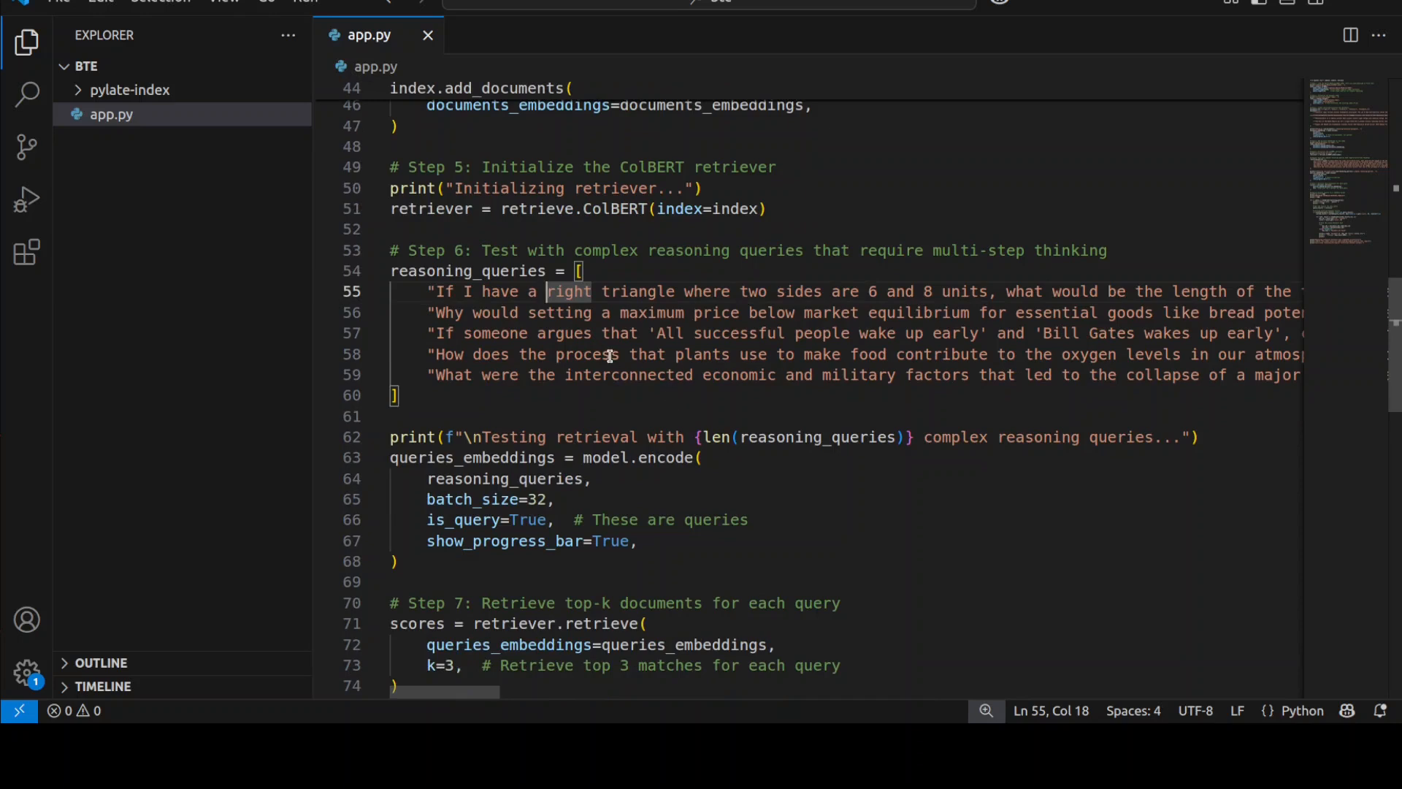
{"action": "scroll", "scroll_direction": "down", "scroll_amount": 3}
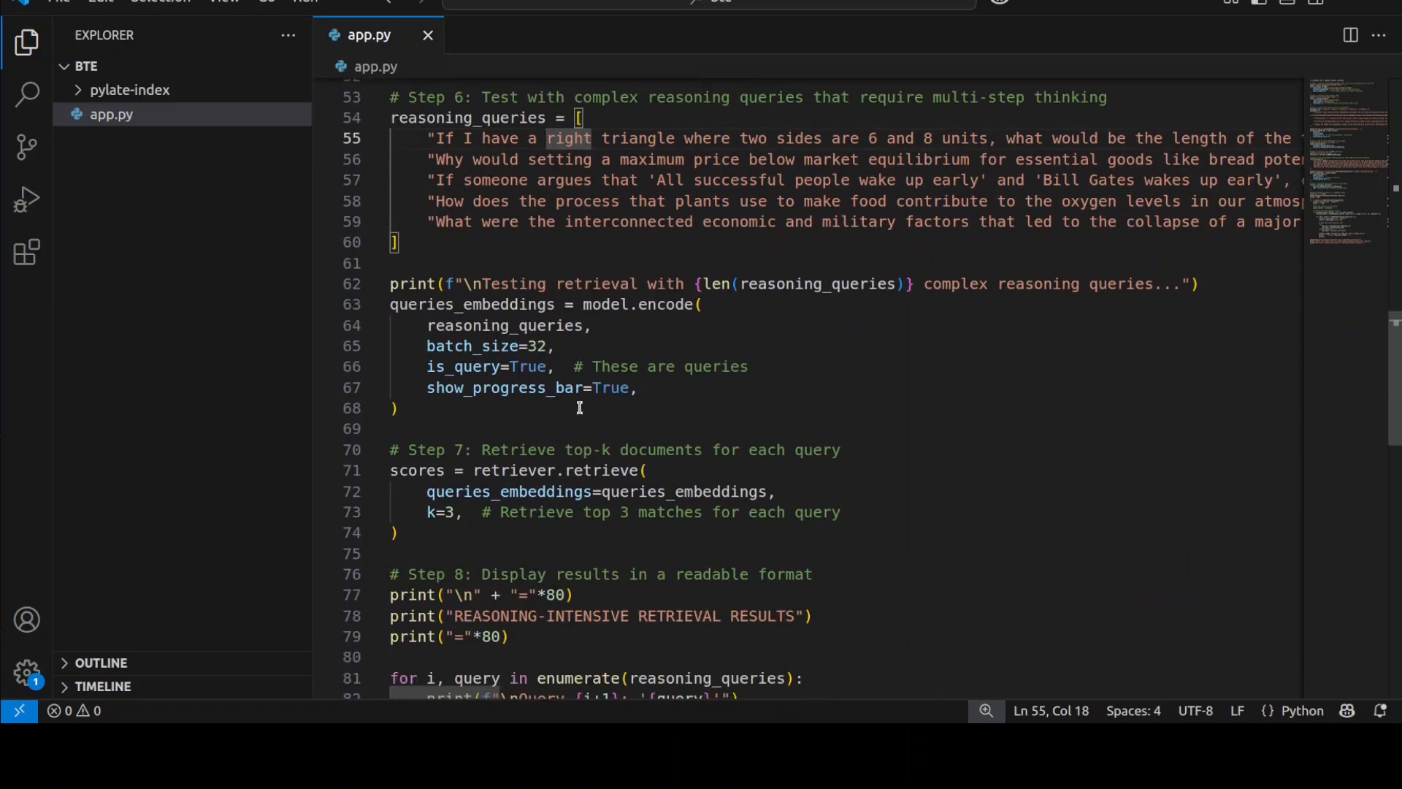
{"action": "scroll", "scroll_direction": "down", "scroll_amount": 3}
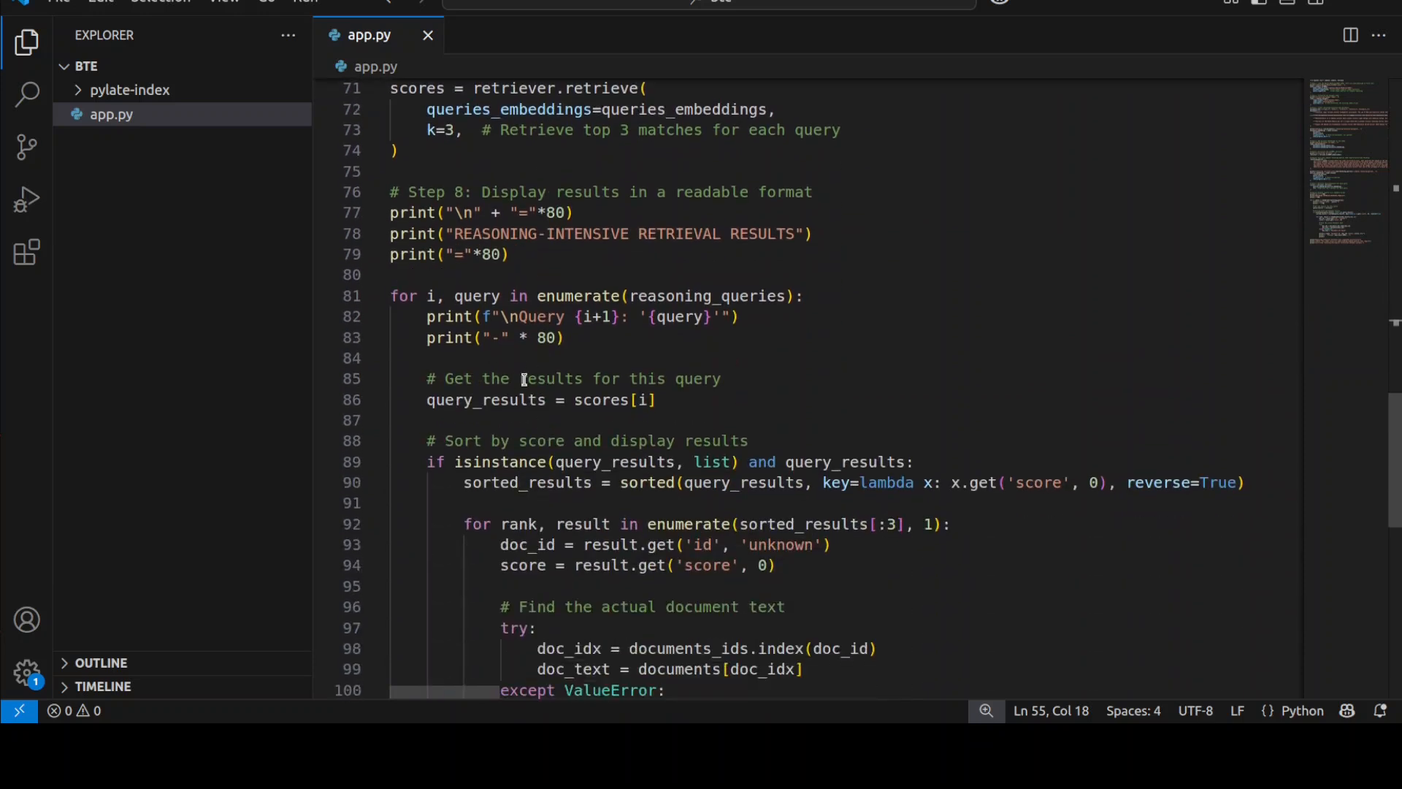
{"action": "scroll", "scroll_direction": "down", "scroll_amount": 3}
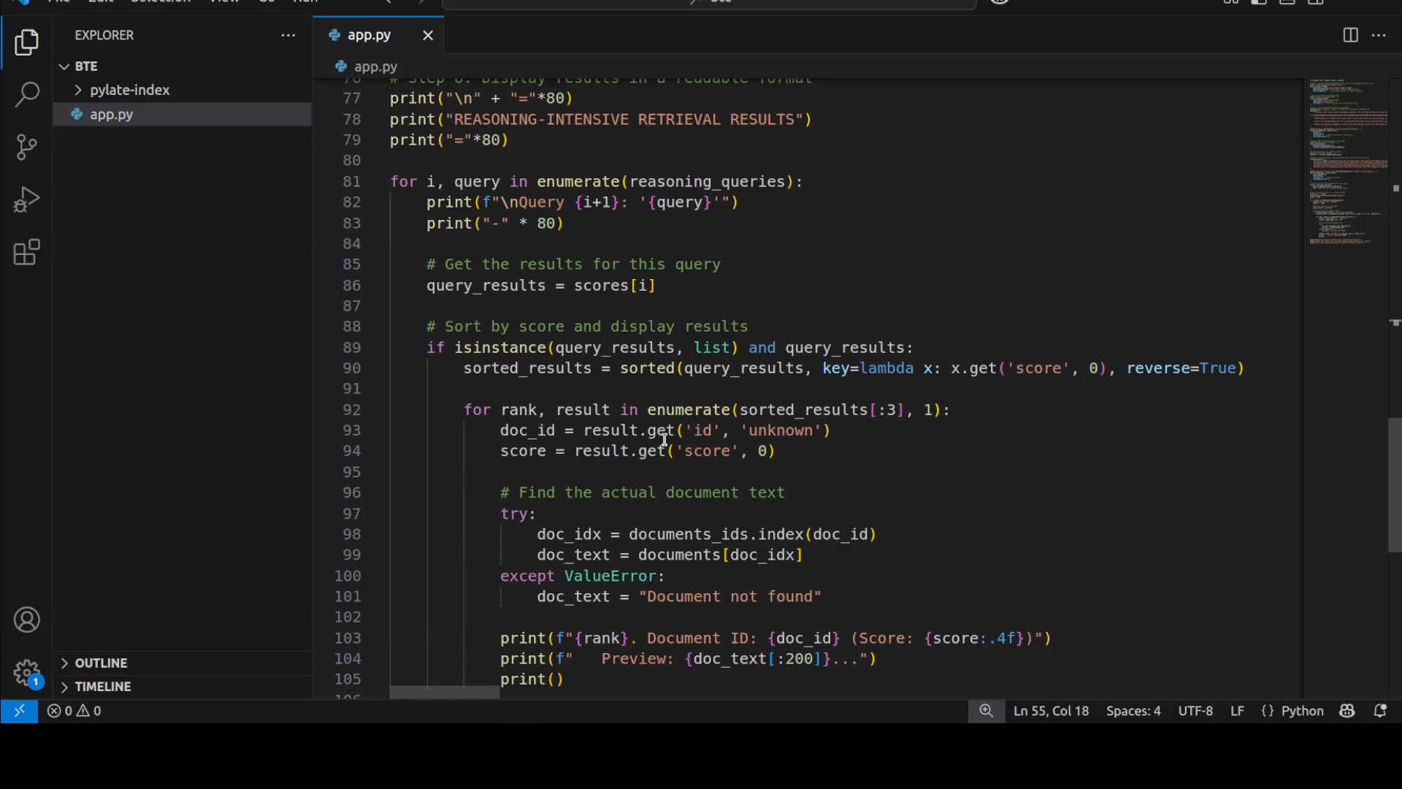
{"action": "scroll", "scroll_direction": "down", "scroll_amount": 3}
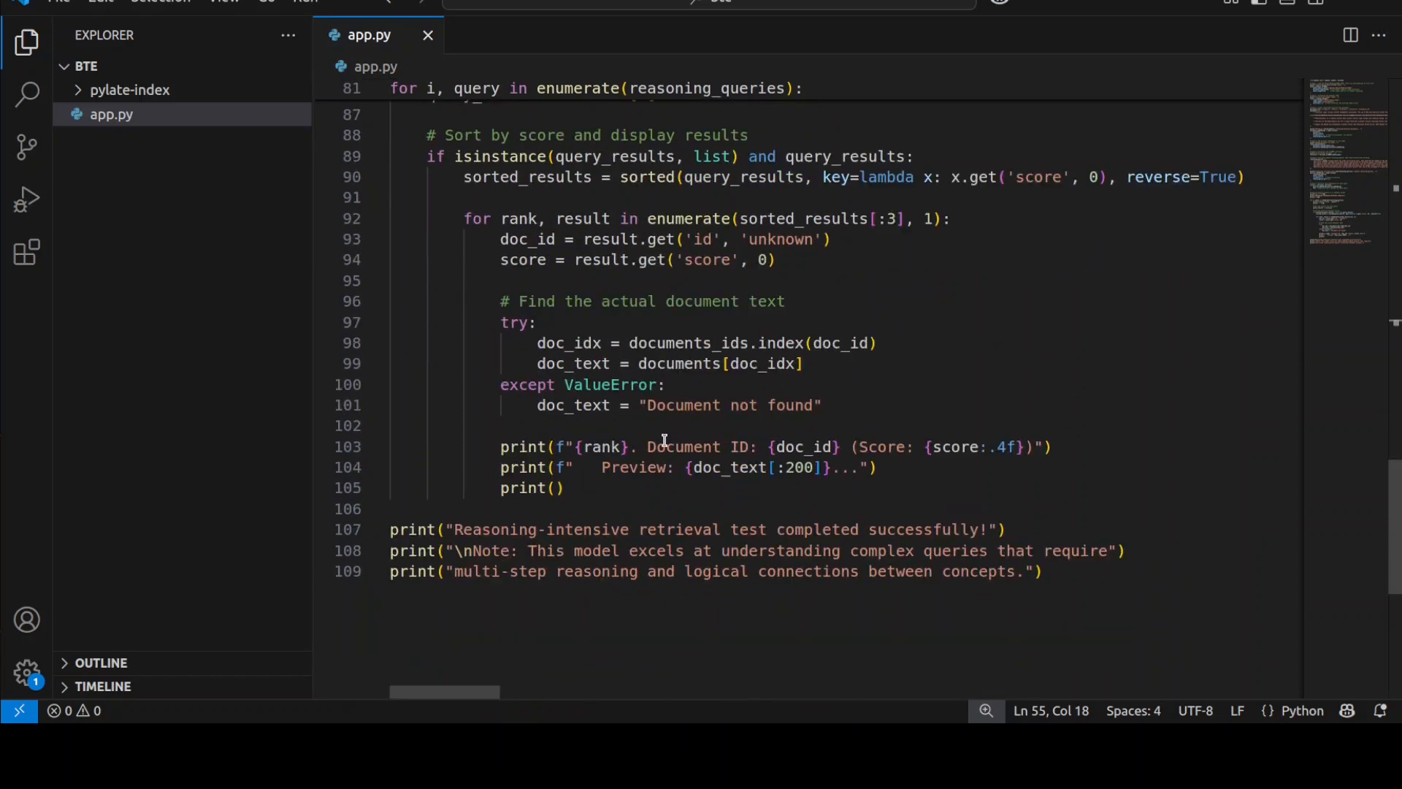
{"action": "scroll", "scroll_direction": "up", "scroll_amount": 3}
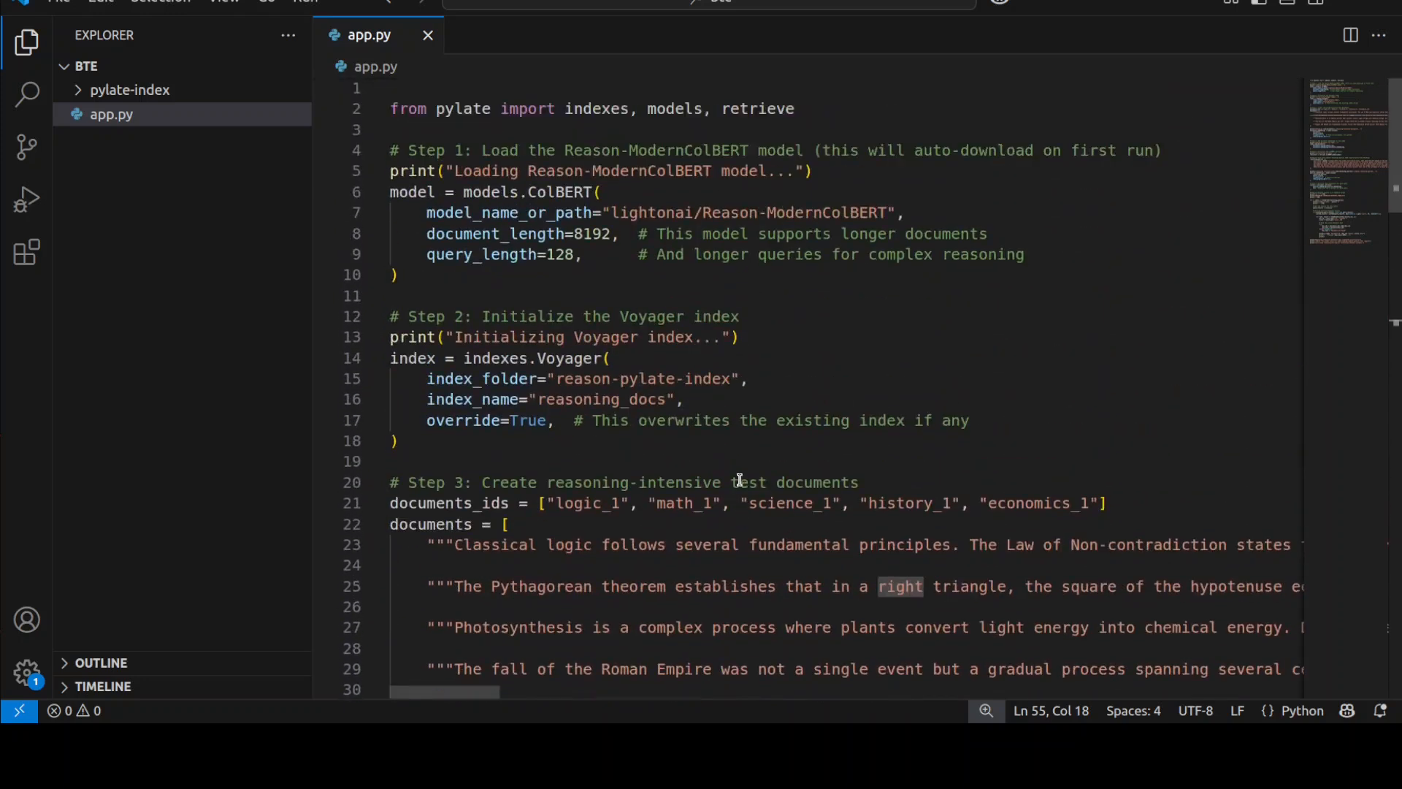
{"action": "mouse_move", "coordinate": [23, 143]}
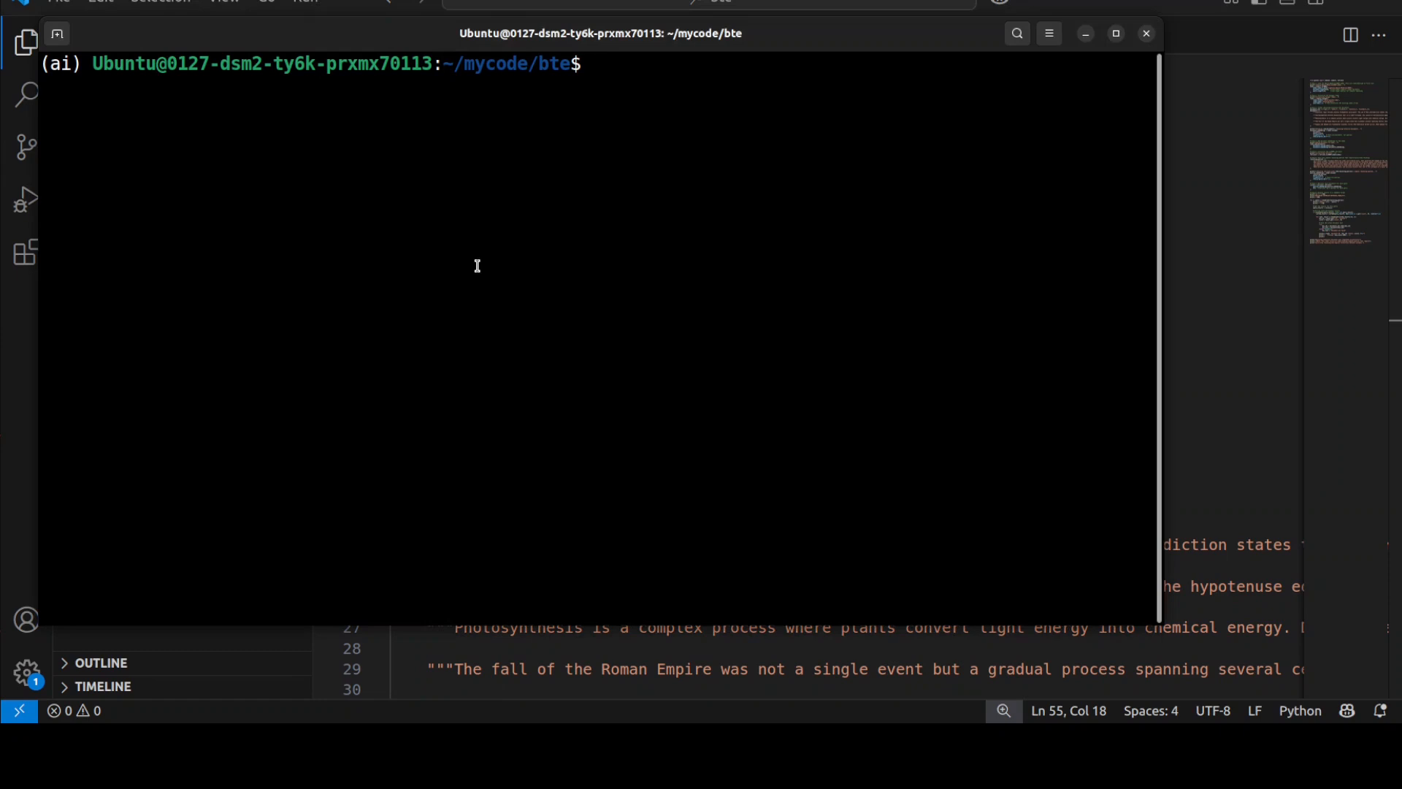
Run python app.py to load the model, build the index and print retrieval results.
{"action": "type", "text": "python a"}
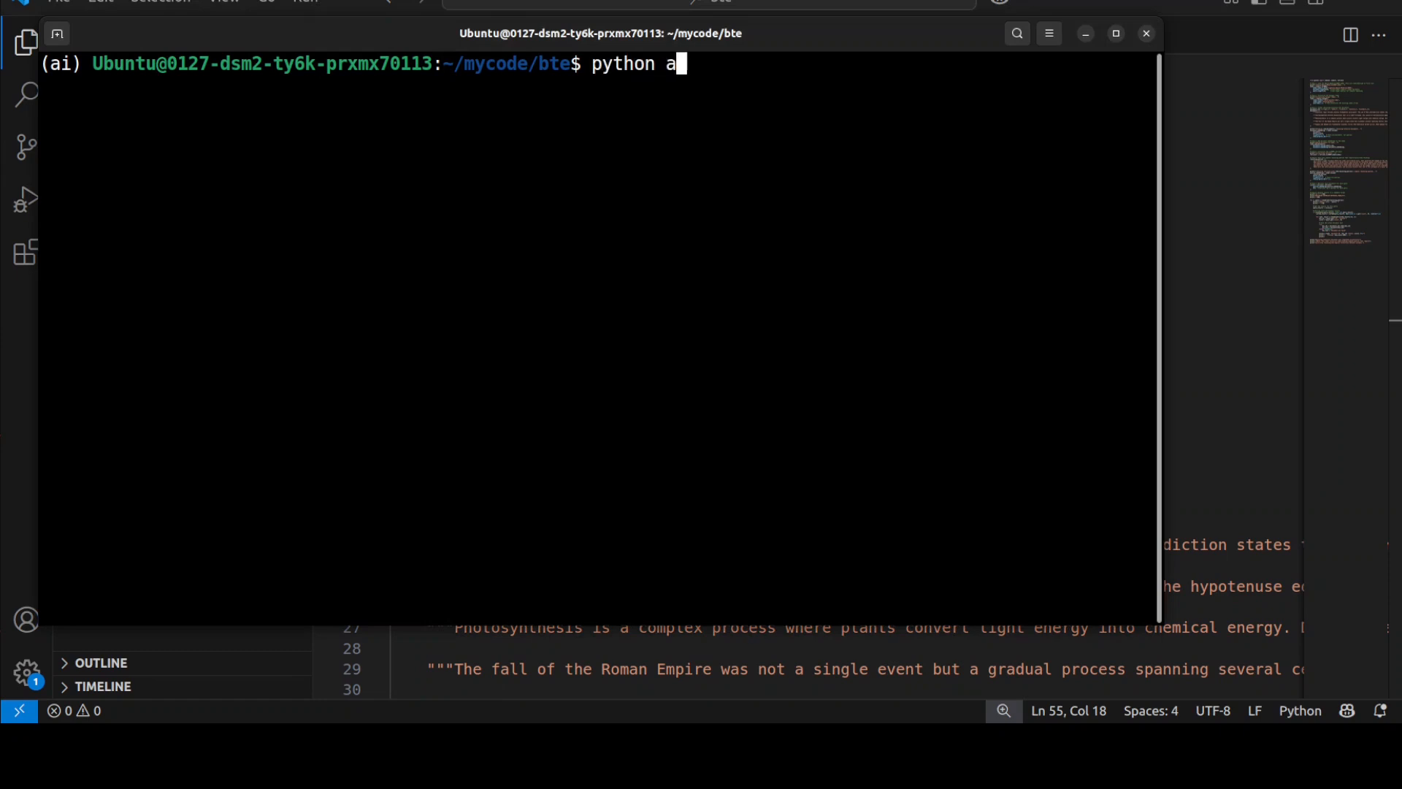
{"action": "type", "text": "pp.py"}
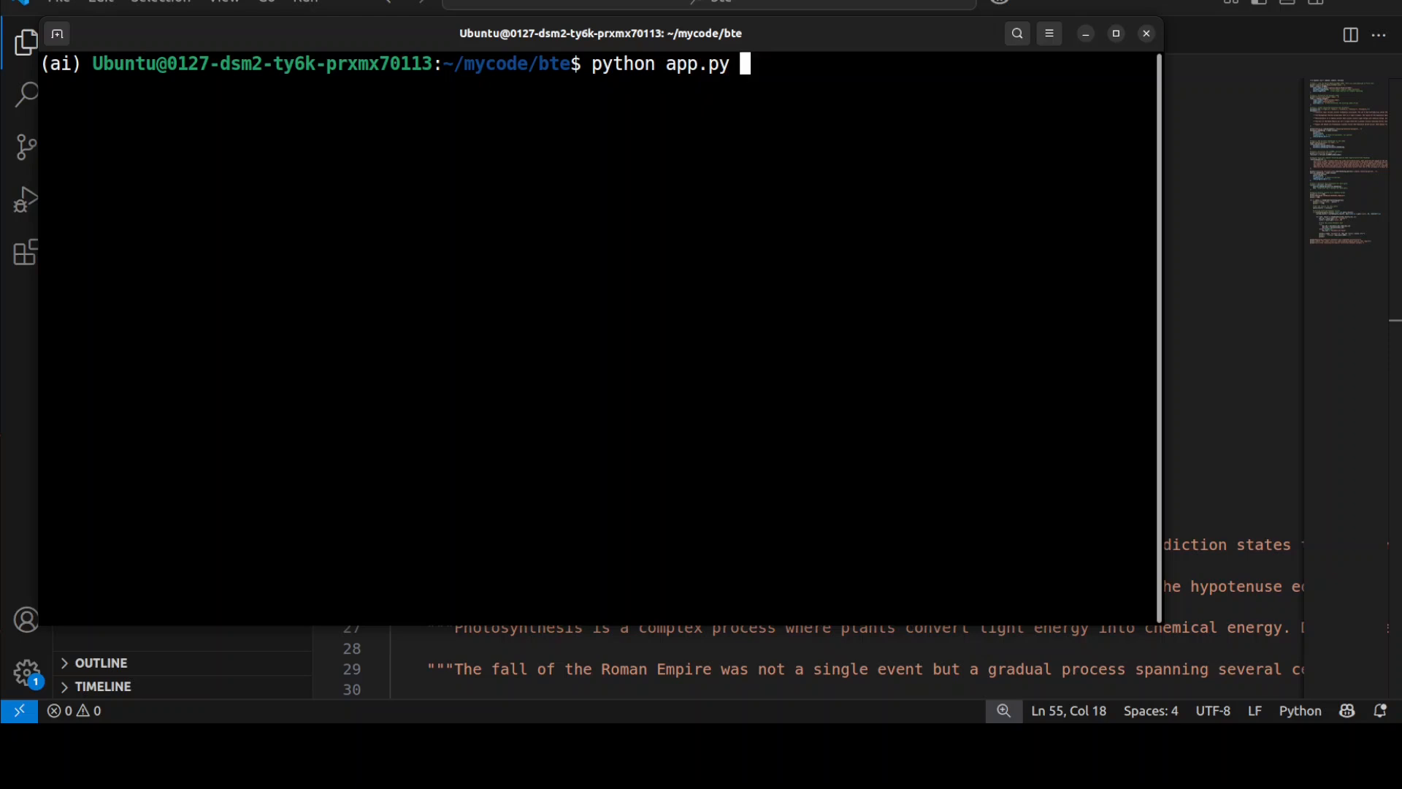
{"action": "key", "text": "Return"}
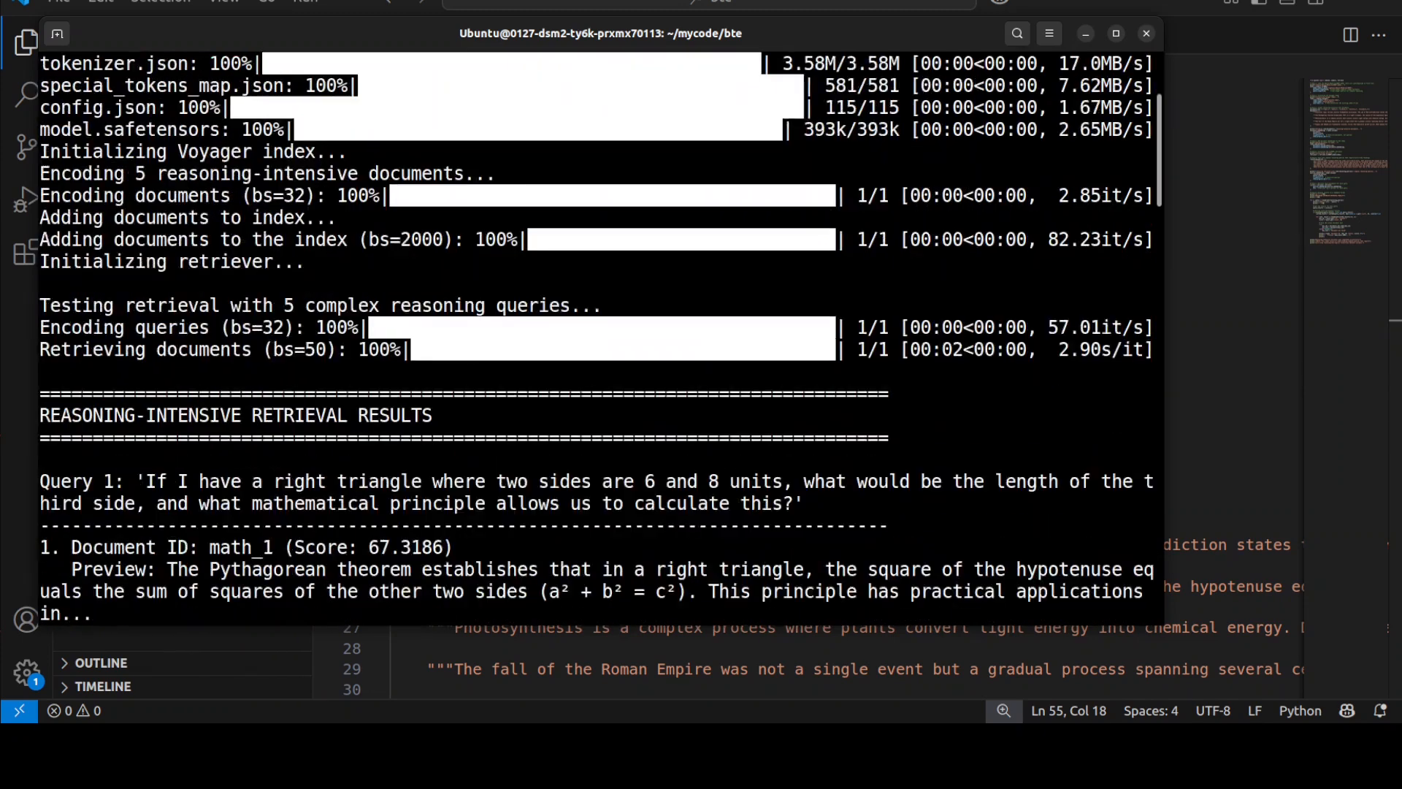
Scroll through the results for Queries 1-5 down to the test-completed-successfully message.
{"action": "scroll", "scroll_direction": "down", "scroll_amount": 3}
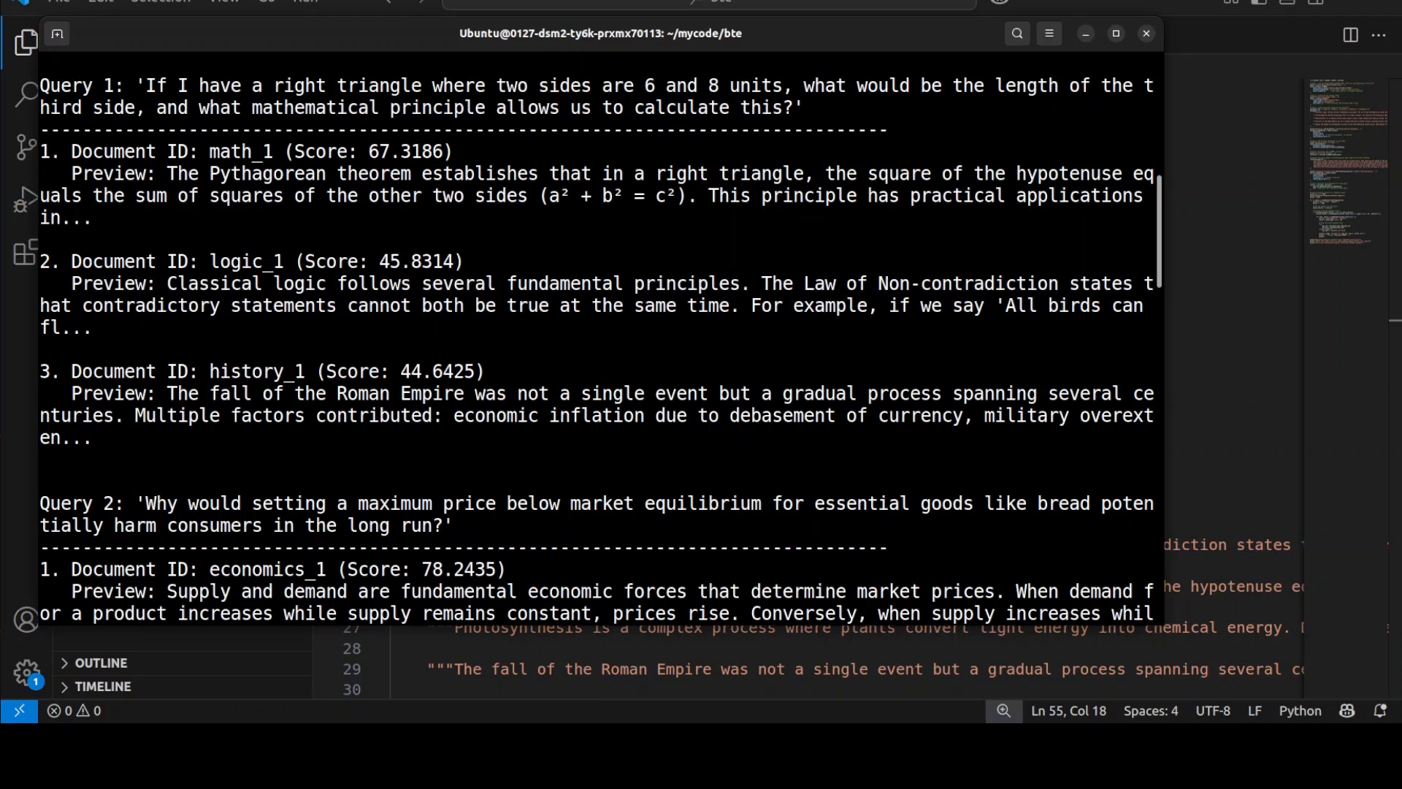
{"action": "scroll", "scroll_direction": "down", "scroll_amount": 3}
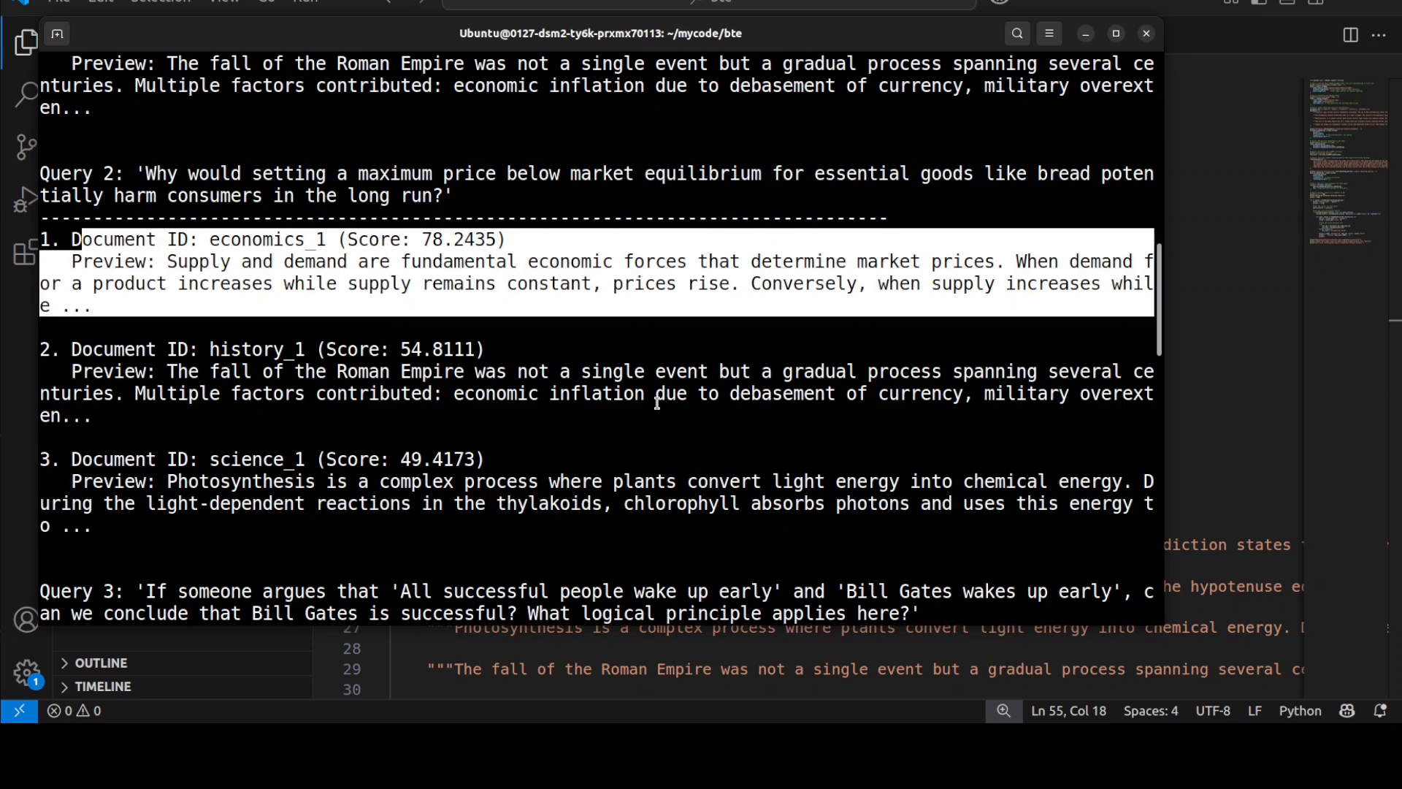
{"action": "scroll", "scroll_direction": "down", "scroll_amount": 3}
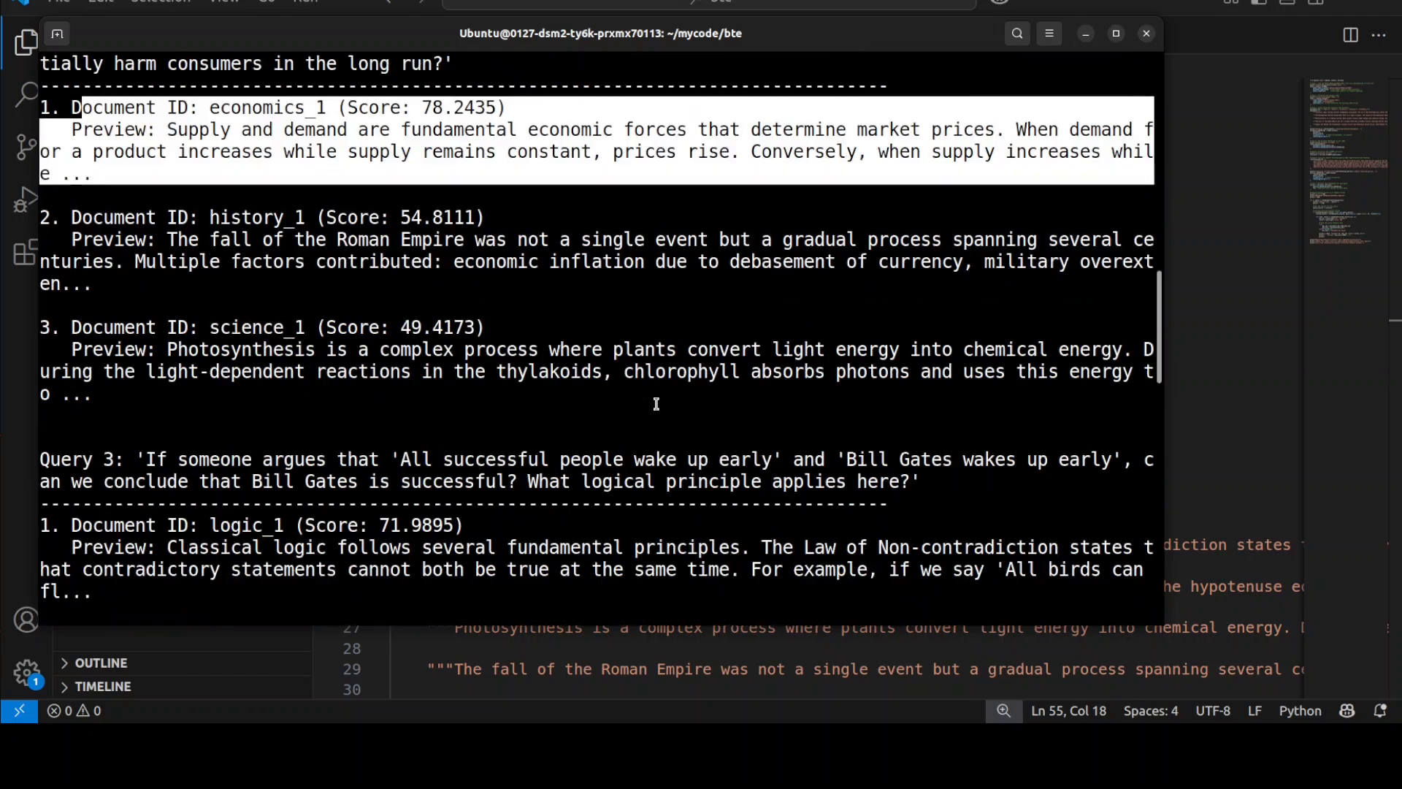
{"action": "scroll", "scroll_direction": "down", "scroll_amount": 3}
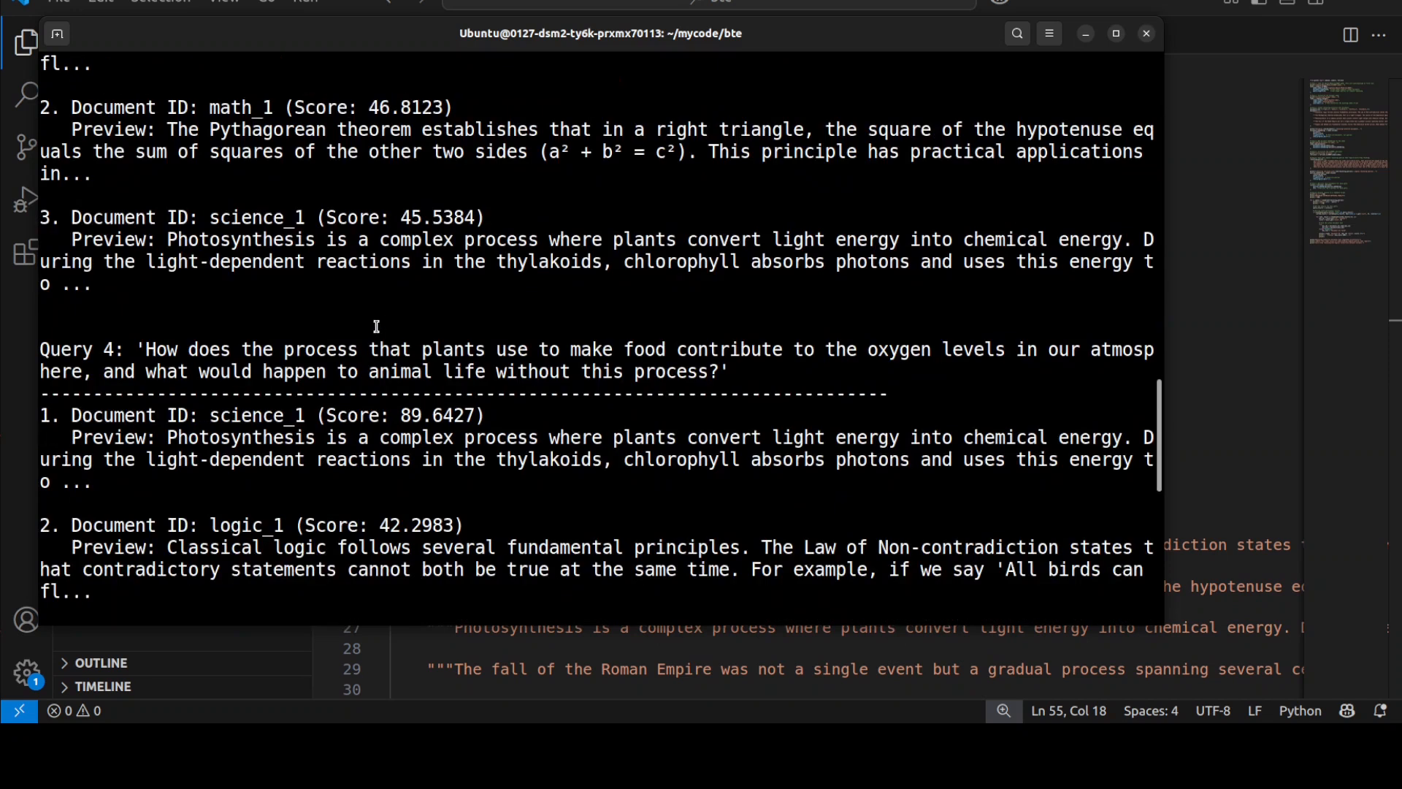
{"action": "scroll", "scroll_direction": "down", "scroll_amount": 3}
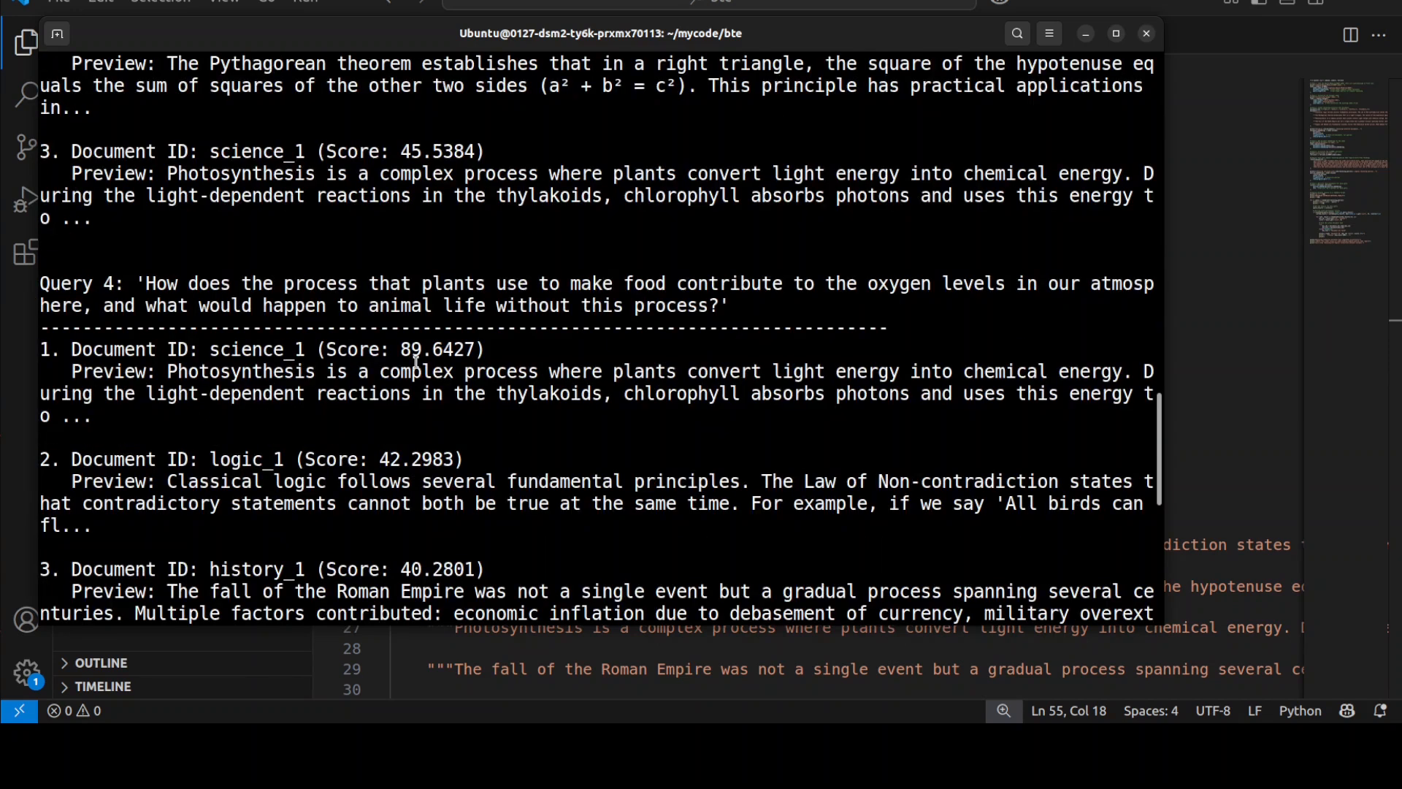
{"action": "scroll", "scroll_direction": "down", "scroll_amount": 3}
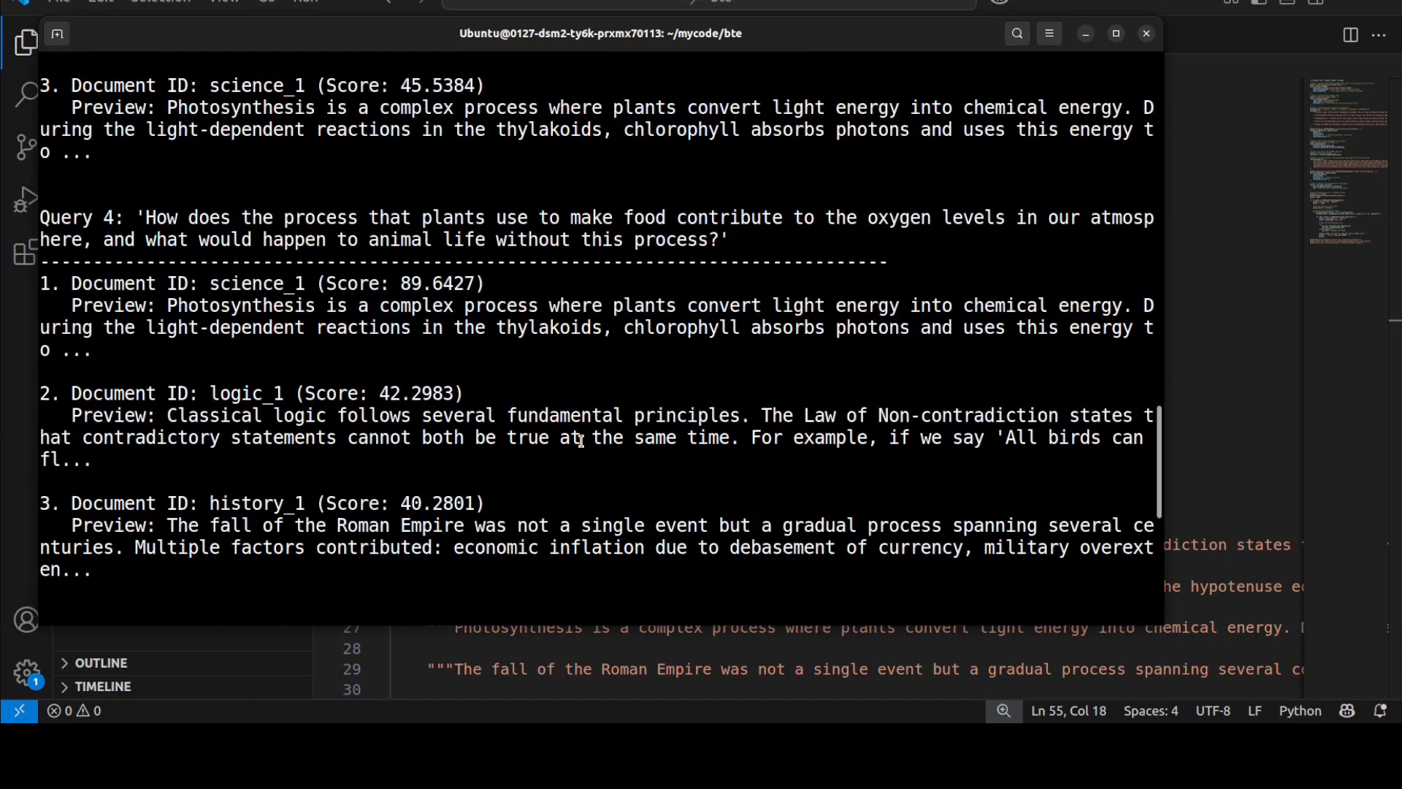
{"action": "scroll", "scroll_direction": "down", "scroll_amount": 3}
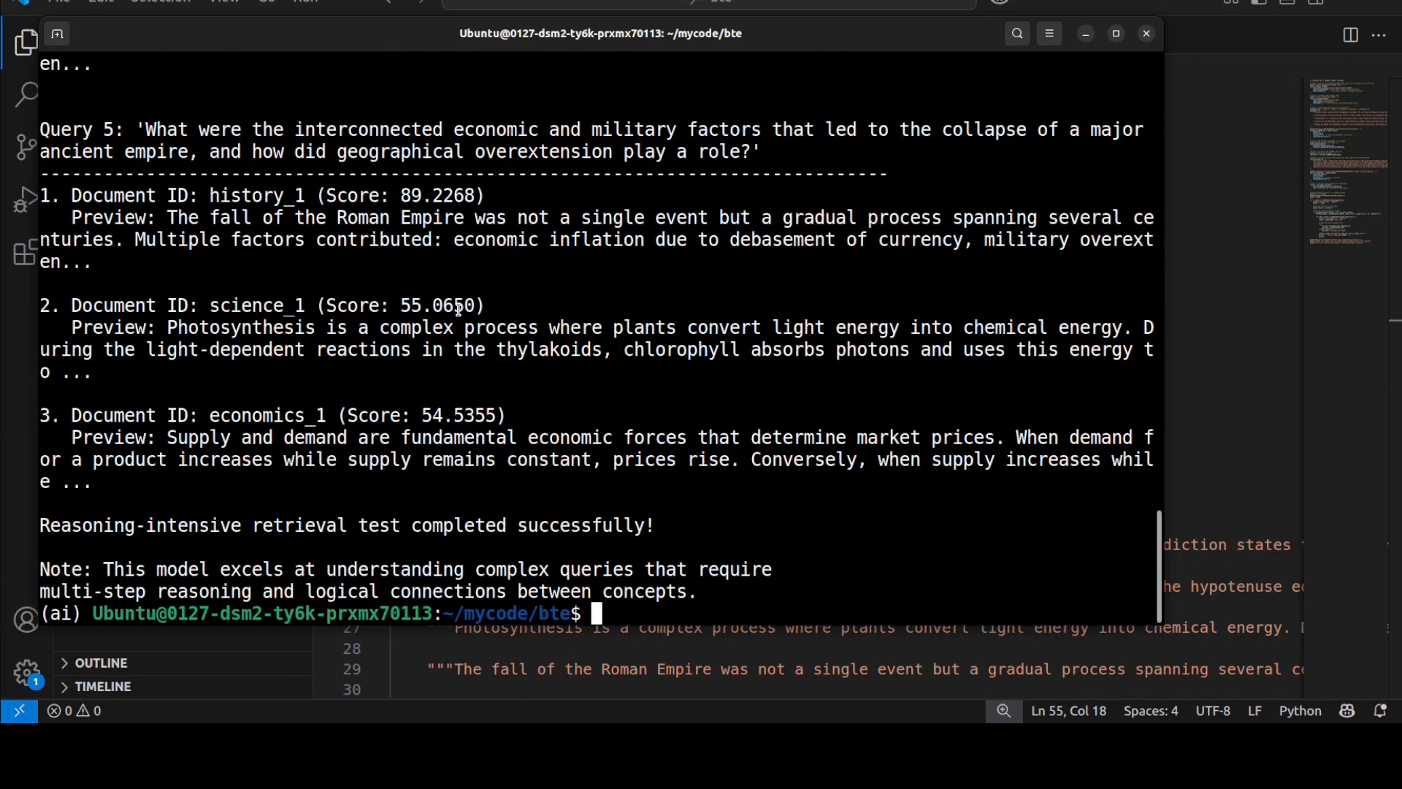
{"action": "mouse_move", "coordinate": [576, 418]}
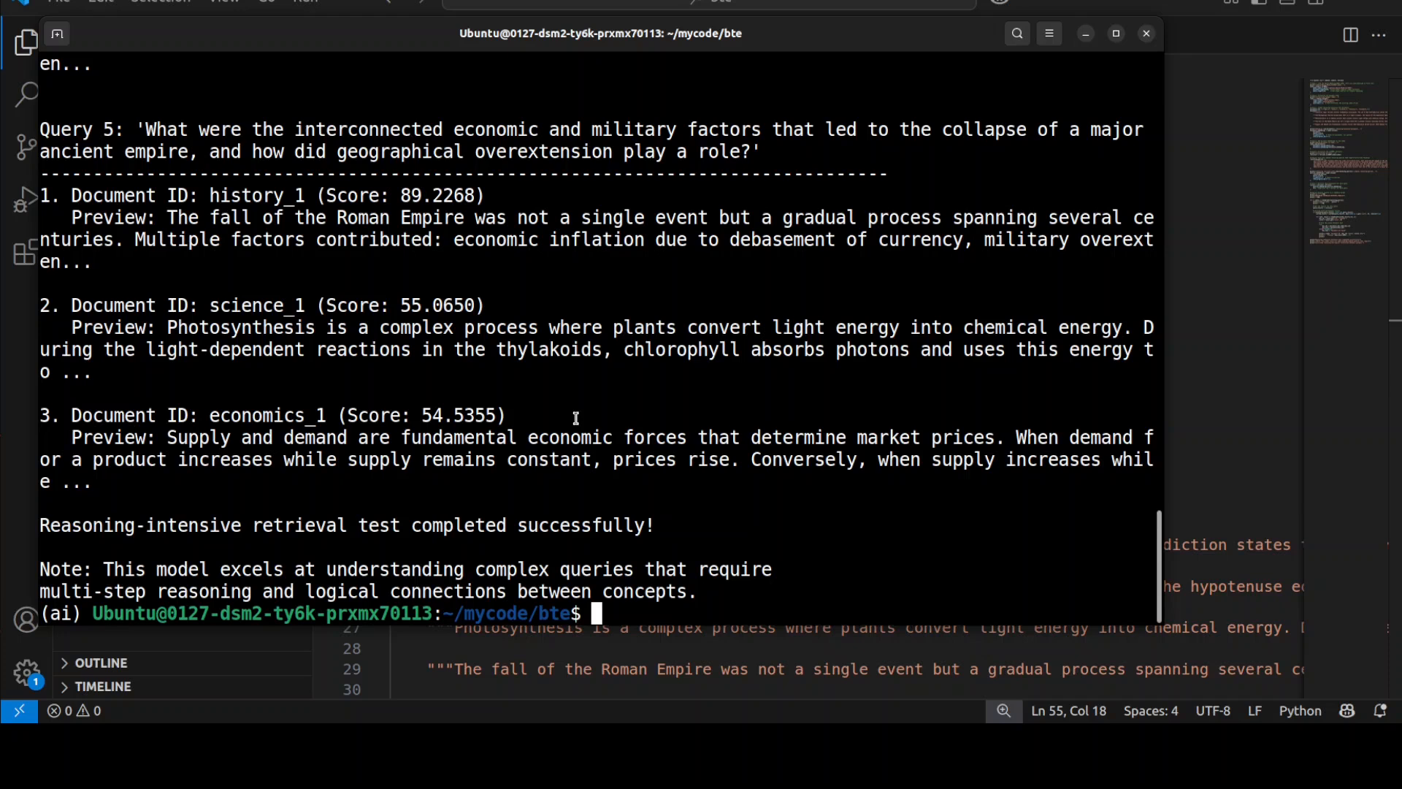
{"action": "mouse_move", "coordinate": [513, 362]}
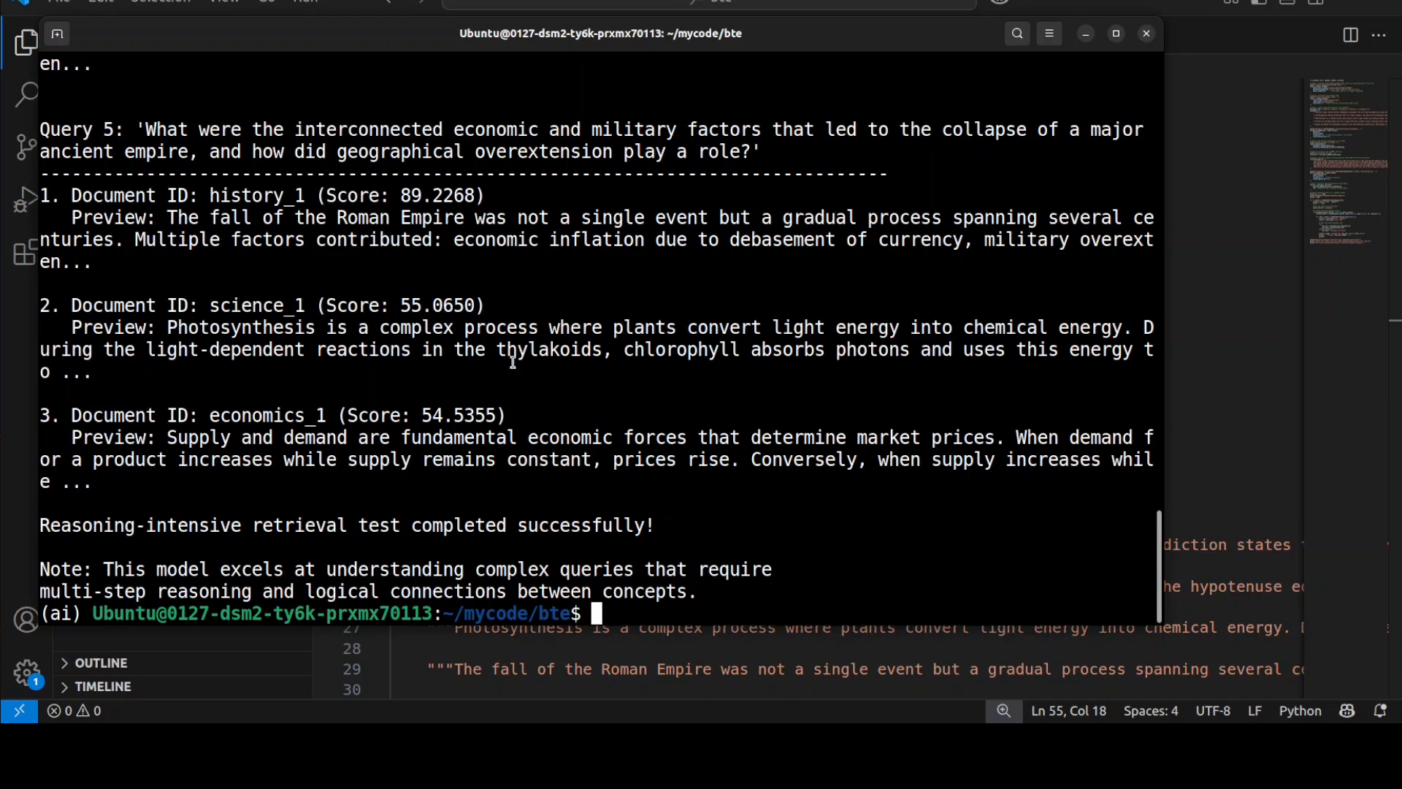
{"action": "mouse_move", "coordinate": [319, 378]}
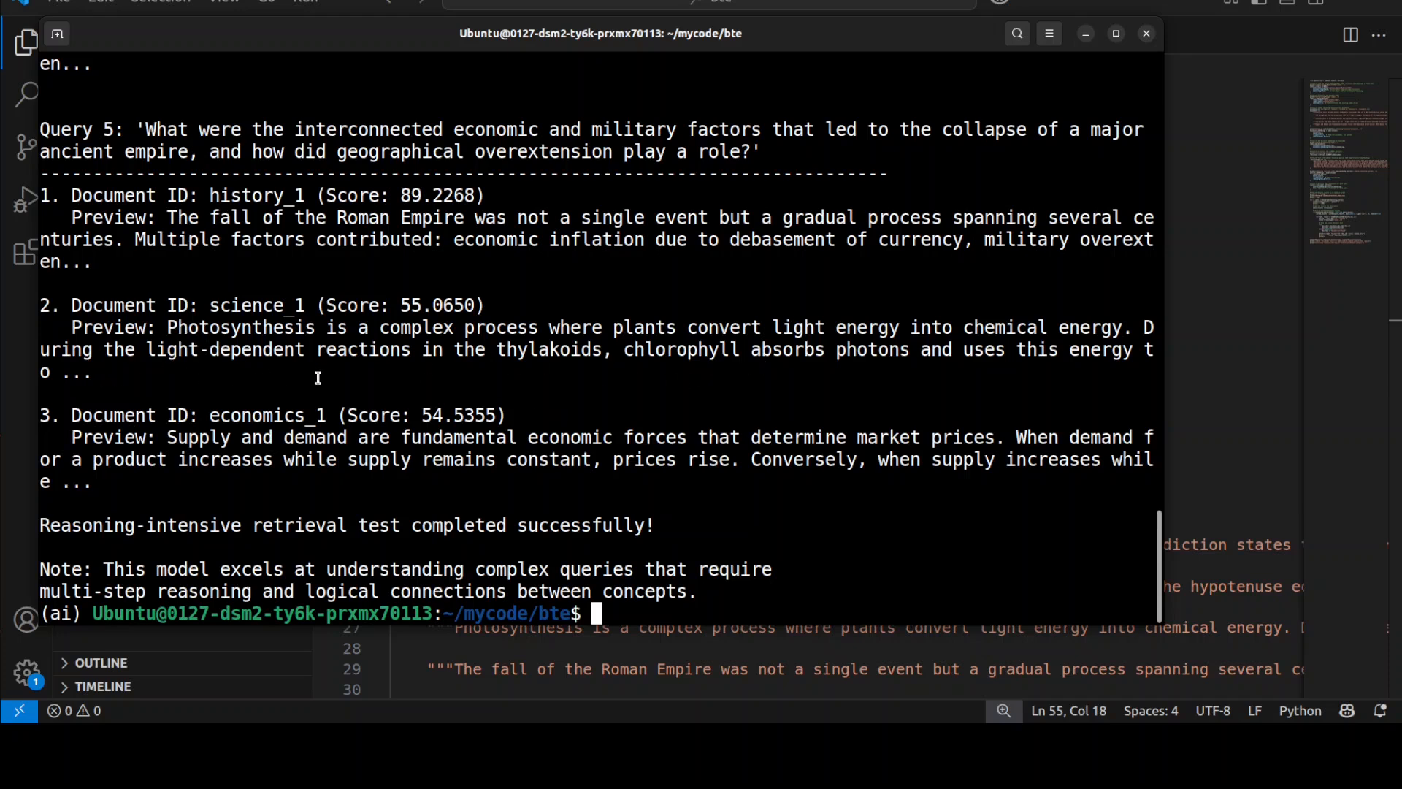
{"action": "mouse_move", "coordinate": [386, 546]}
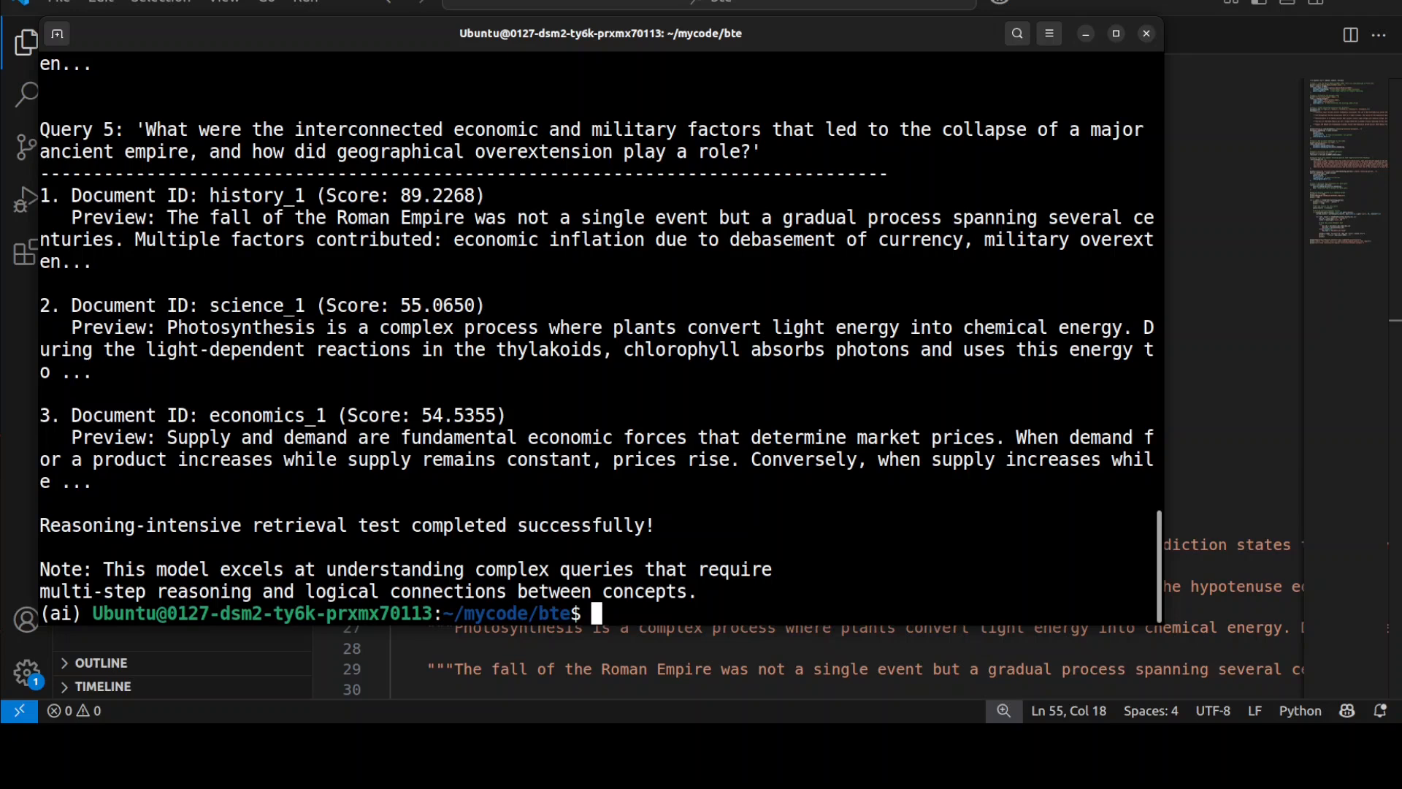
Enter python app.py at the cleared prompt for a second run.
{"action": "type", "text": "python app.py"}
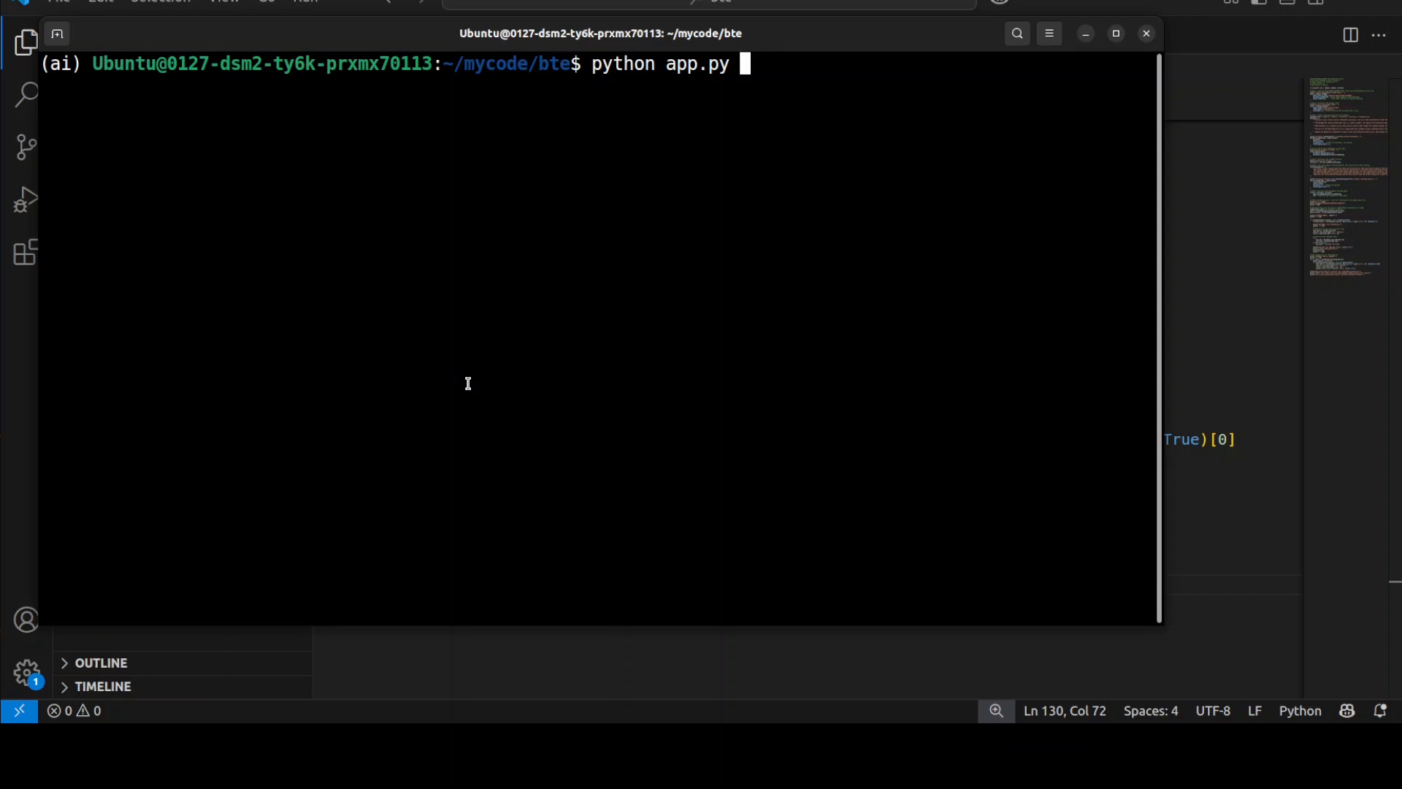
{"action": "mouse_move", "coordinate": [465, 358]}
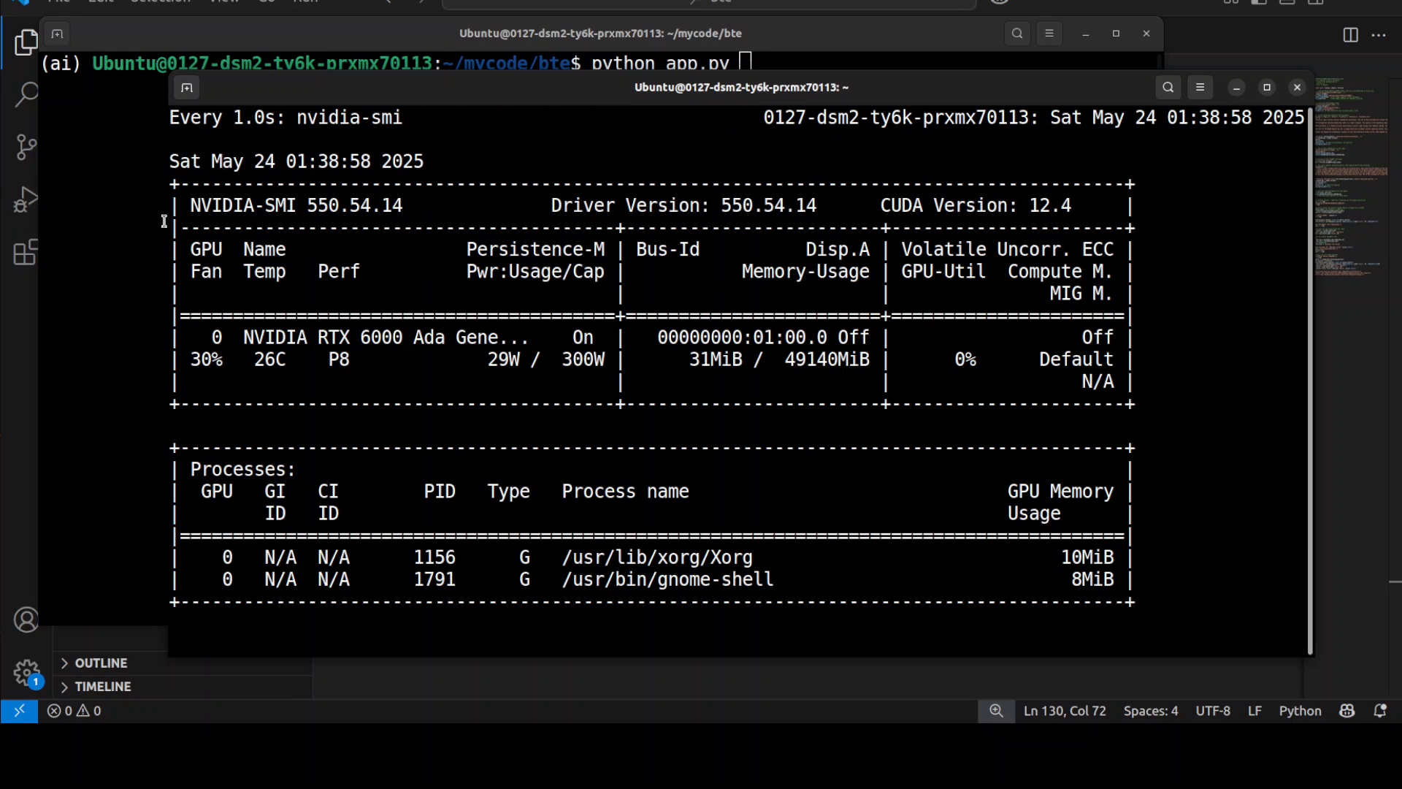
{"action": "mouse_move", "coordinate": [113, 166]}
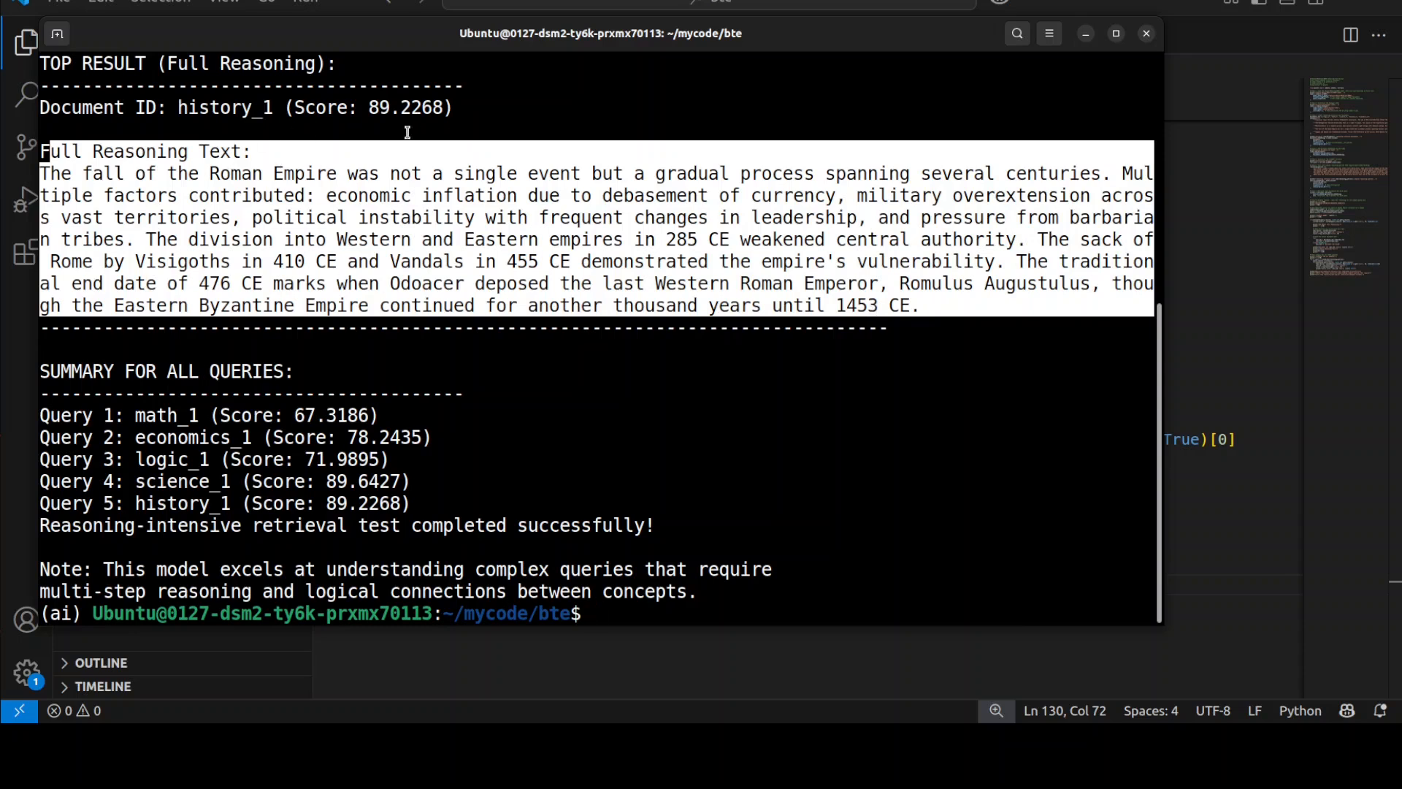
{"action": "mouse_move", "coordinate": [1183, 108]}
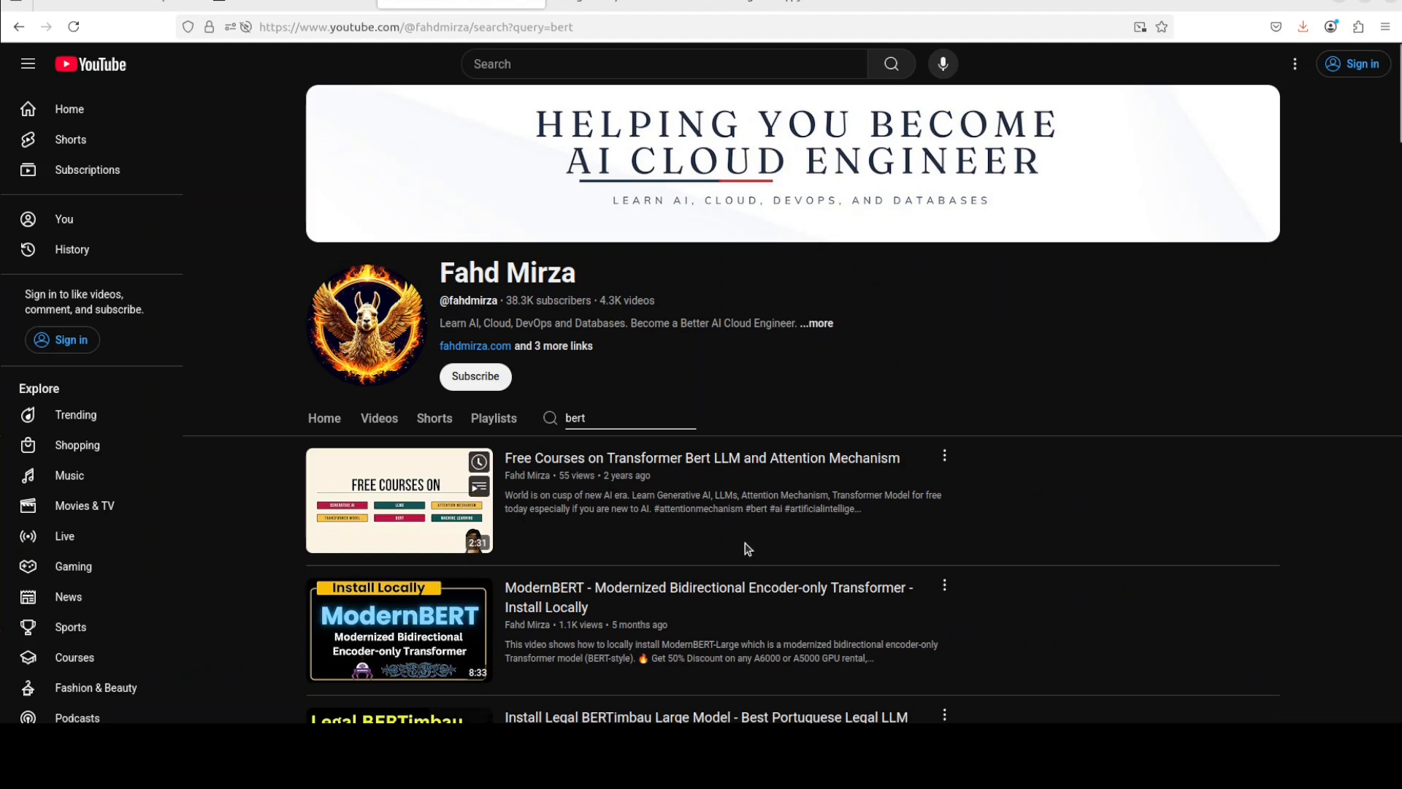
{"action": "mouse_move", "coordinate": [831, 622]}
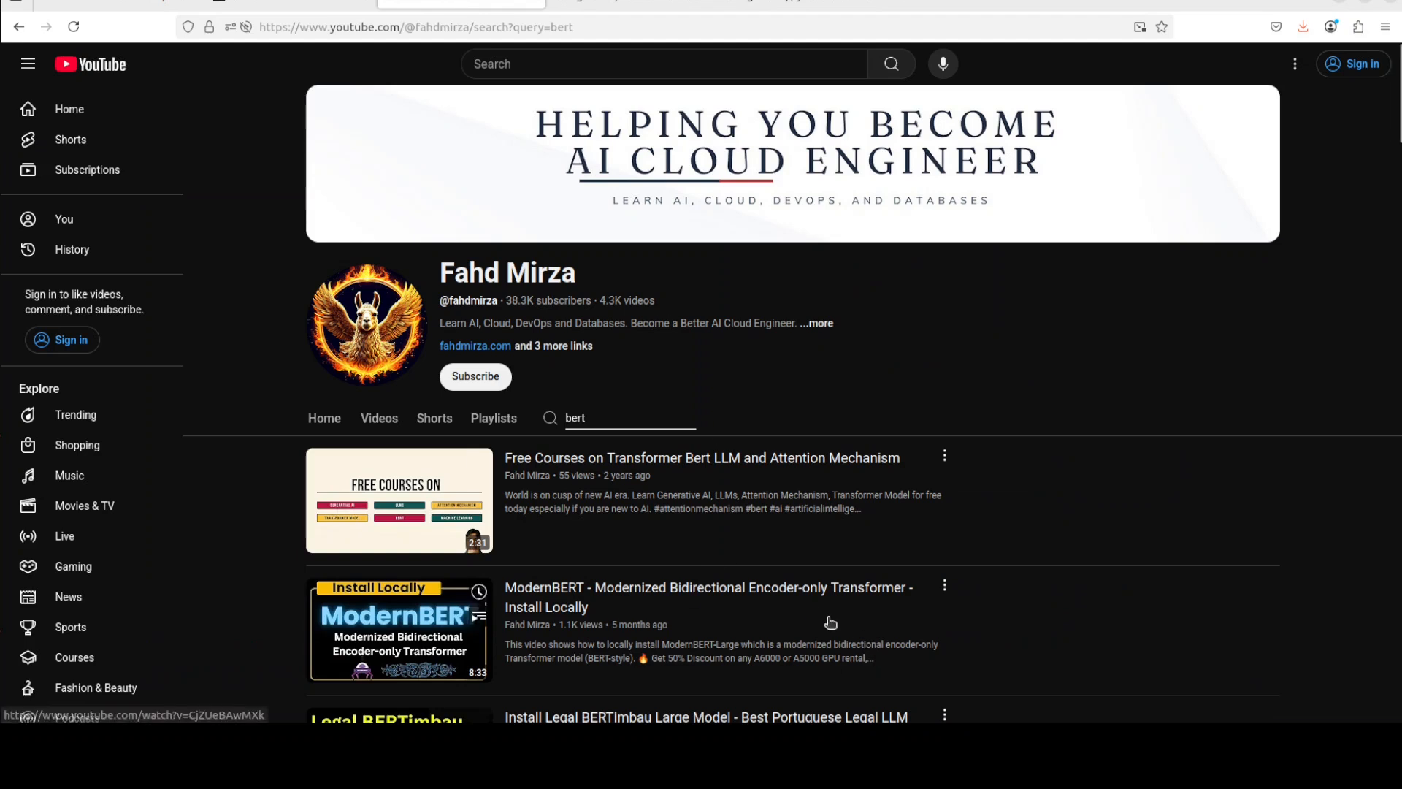
Scroll the Fahd Mirza channel's 'bert' search results, including the ModernBERT install video.
{"action": "scroll", "scroll_direction": "down", "scroll_amount": 3}
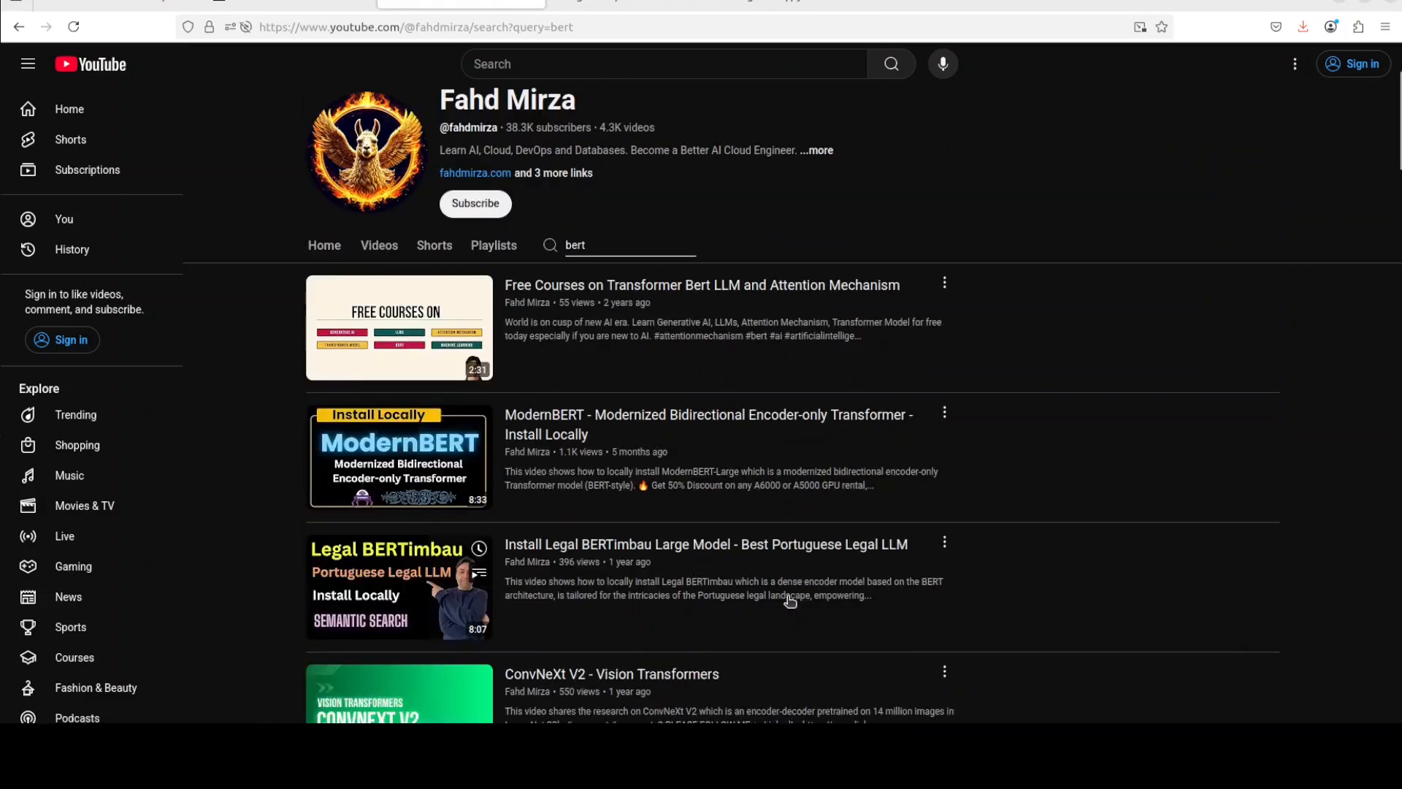
{"action": "scroll", "scroll_direction": "down", "scroll_amount": 3}
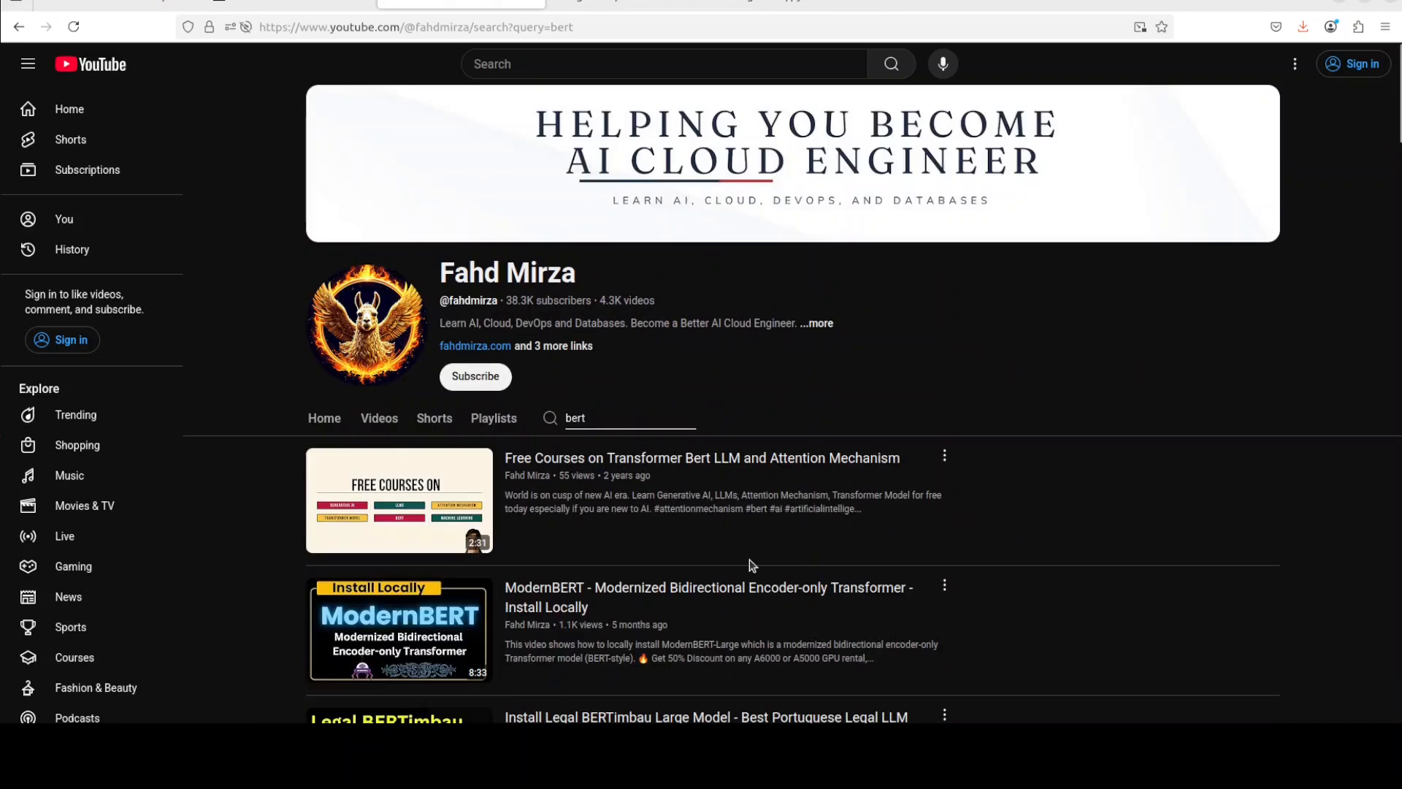
{"action": "mouse_move", "coordinate": [777, 474]}
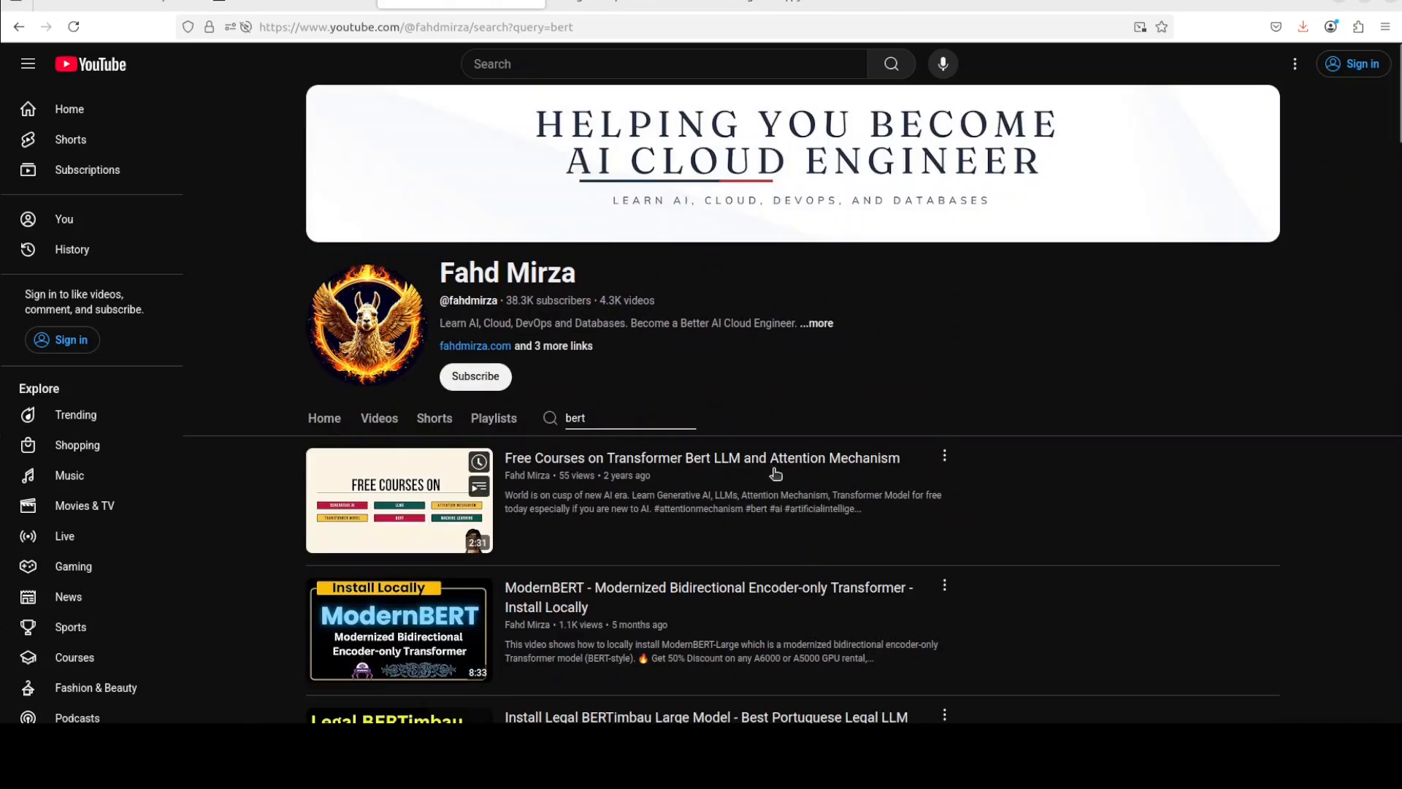